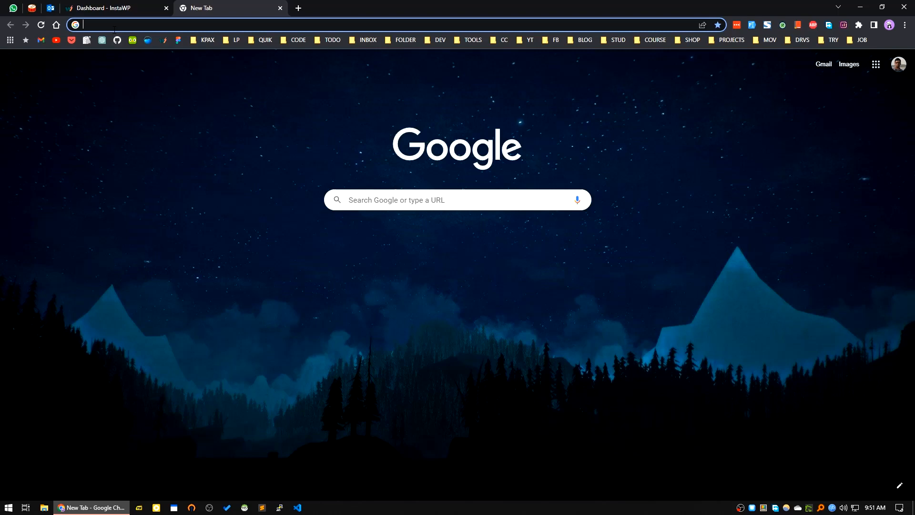
pyautogui.moveTo(105, 7)
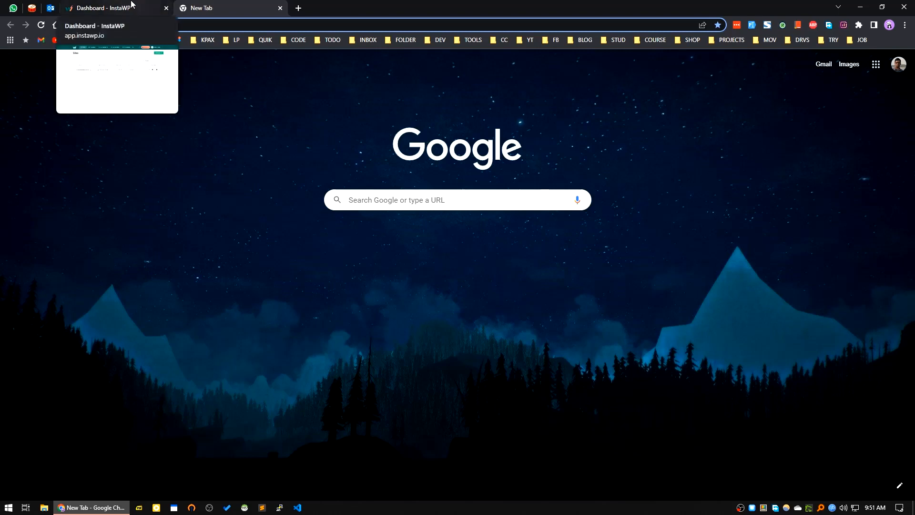
# Step: Switch to the InstaWP dashboard tab in Chrome
pyautogui.click(102, 8)
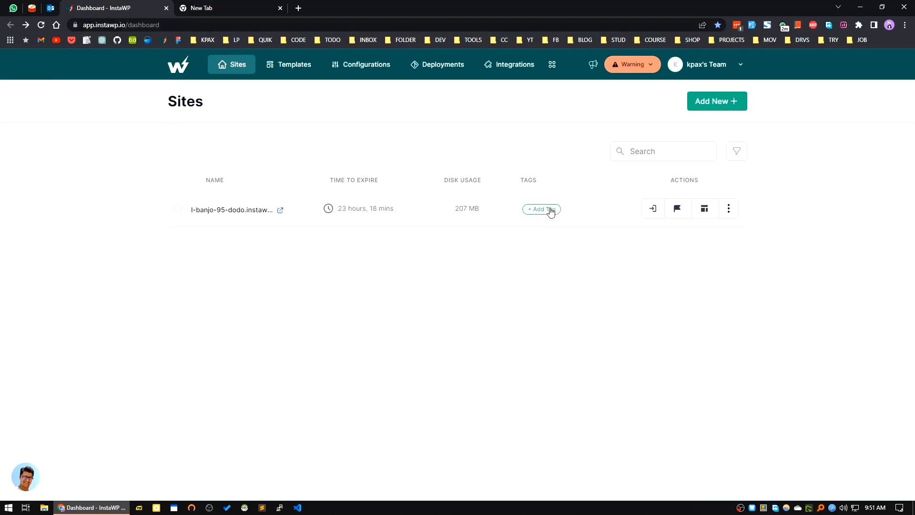
pyautogui.moveTo(538, 219)
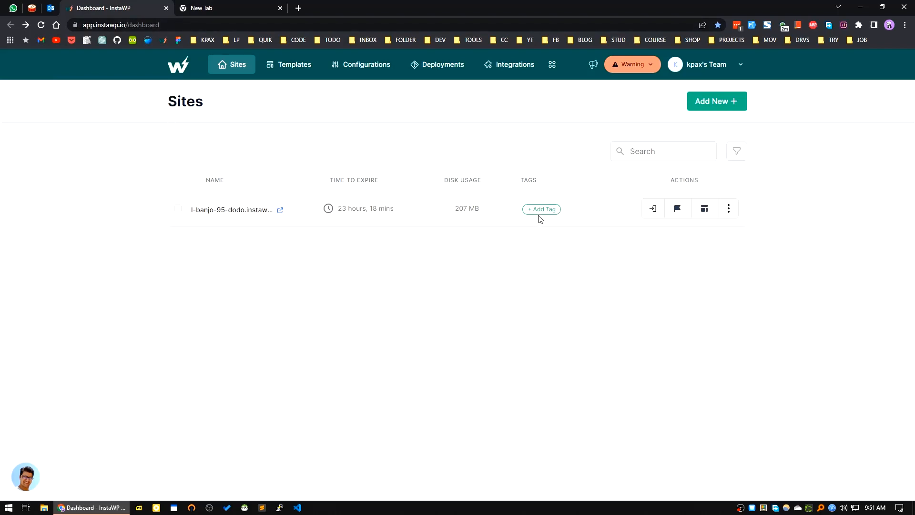
pyautogui.moveTo(560, 237)
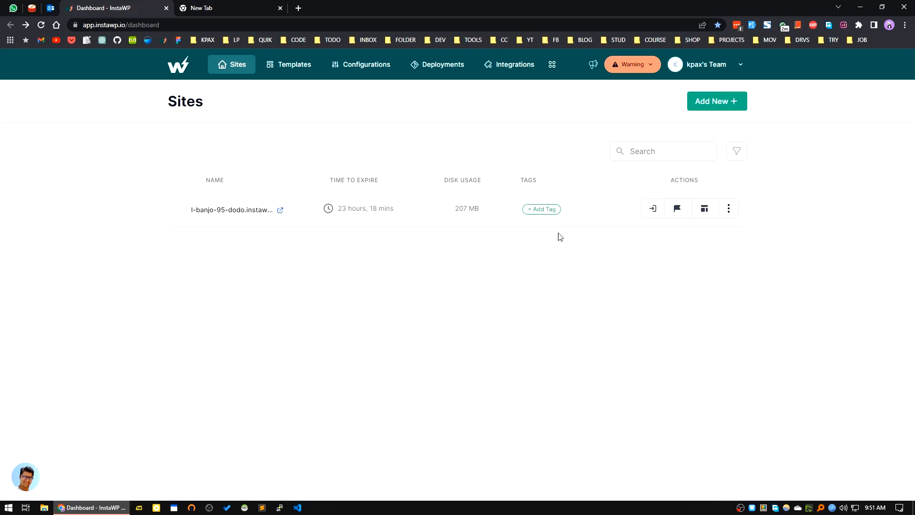
pyautogui.moveTo(655, 109)
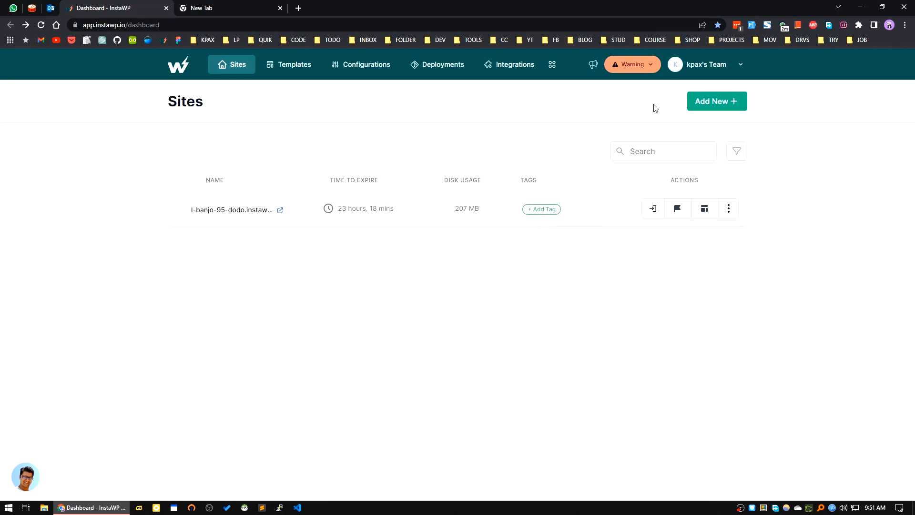
# Step: Create a new InstaWP site with the default configuration and Magic Login into its admin
pyautogui.click(716, 101)
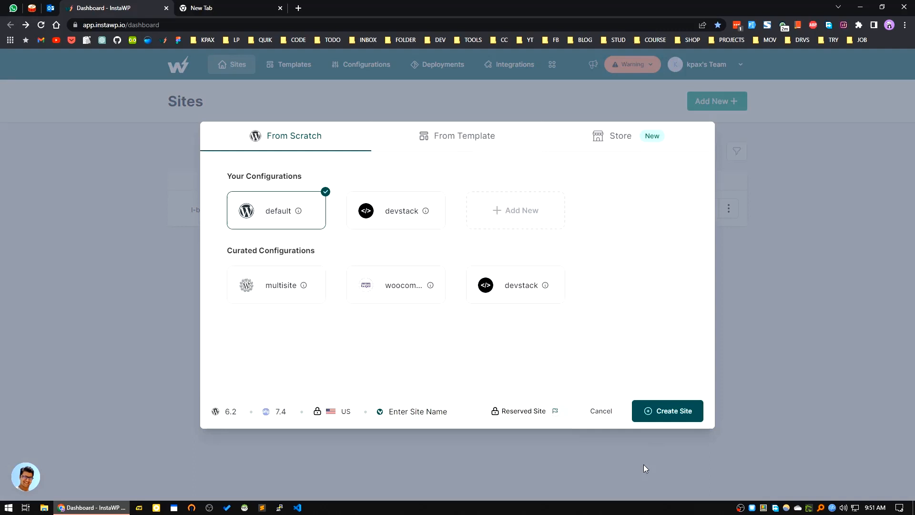
pyautogui.click(668, 411)
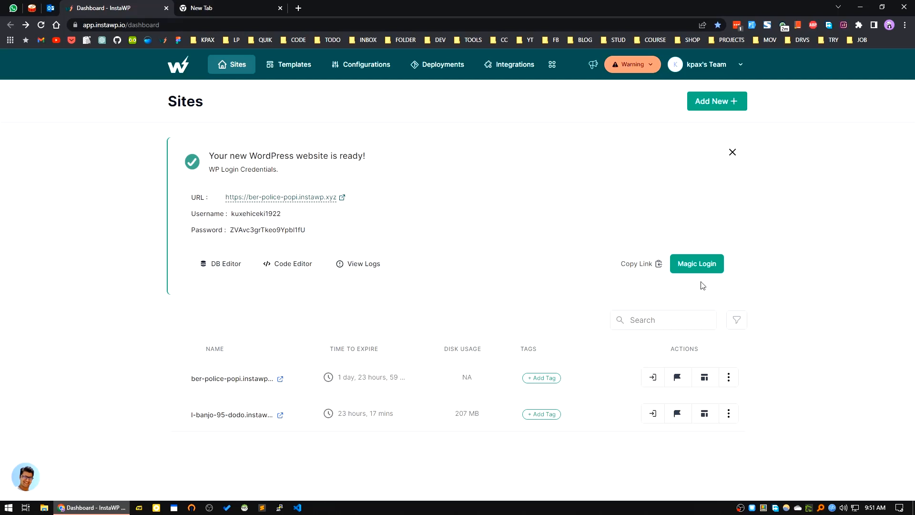
pyautogui.click(696, 264)
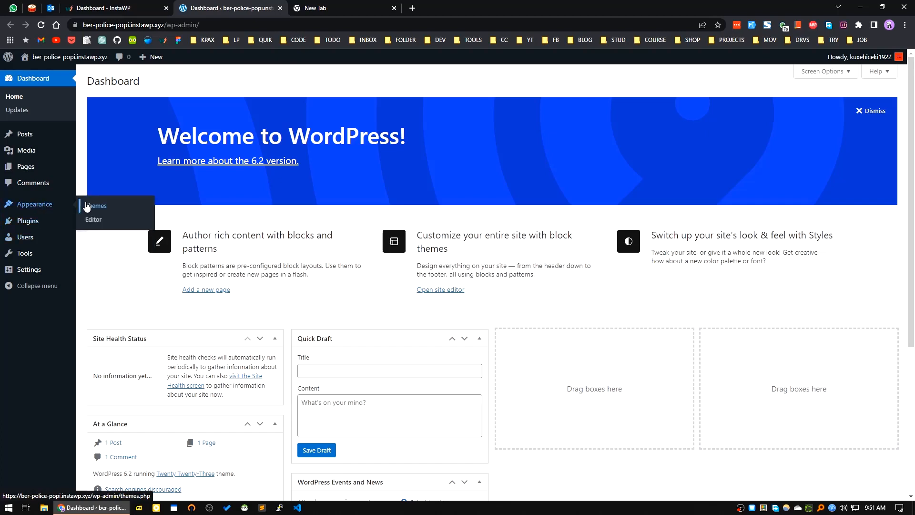
# Step: Go to Appearance > Themes showing Twenty Twenty-Three as the active theme
pyautogui.click(95, 206)
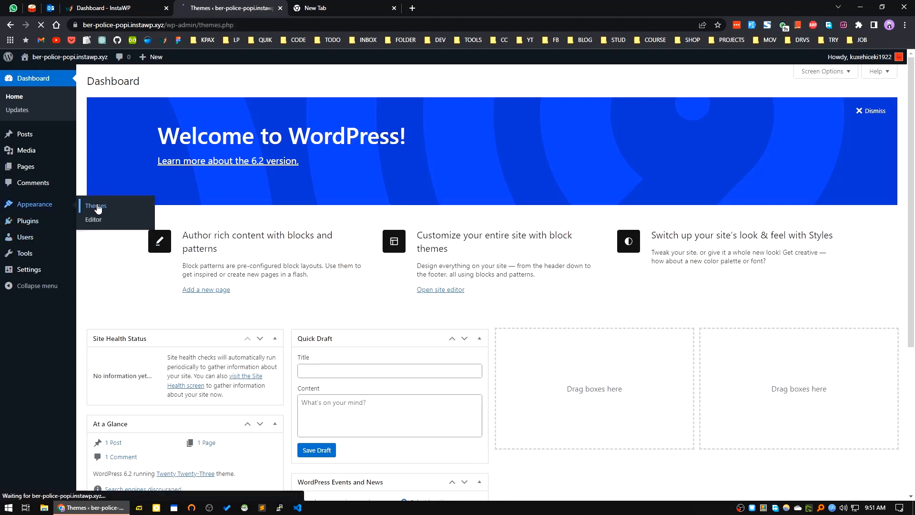
pyautogui.click(95, 205)
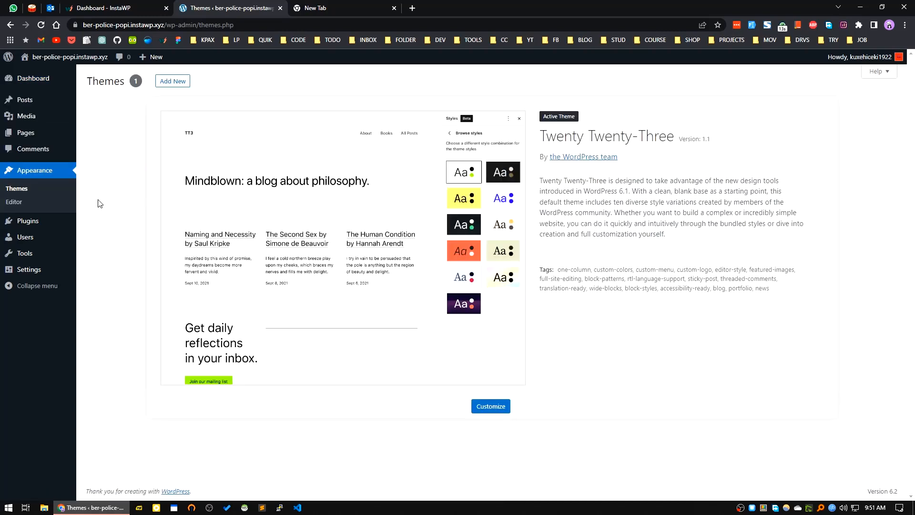
pyautogui.moveTo(255, 371)
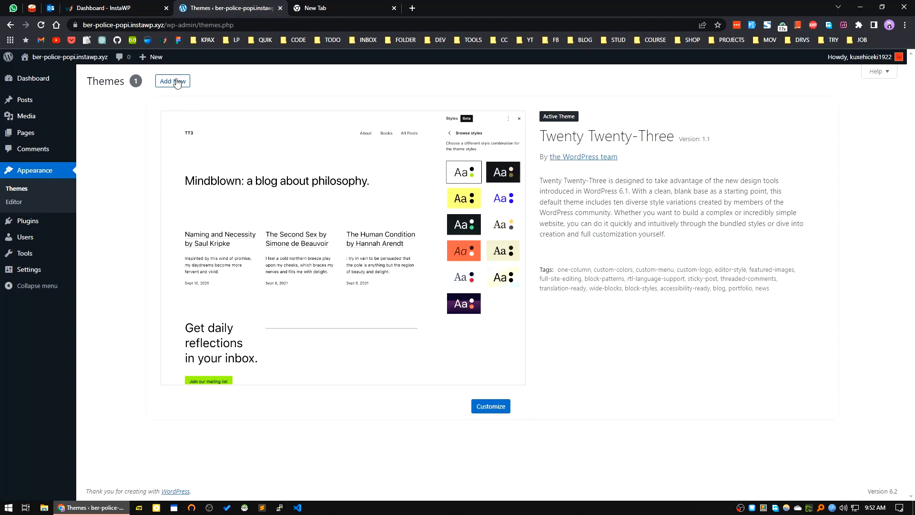
# Step: Search the theme directory for 'pholx', check spelling via Google, then search 'phlox'
pyautogui.click(173, 81)
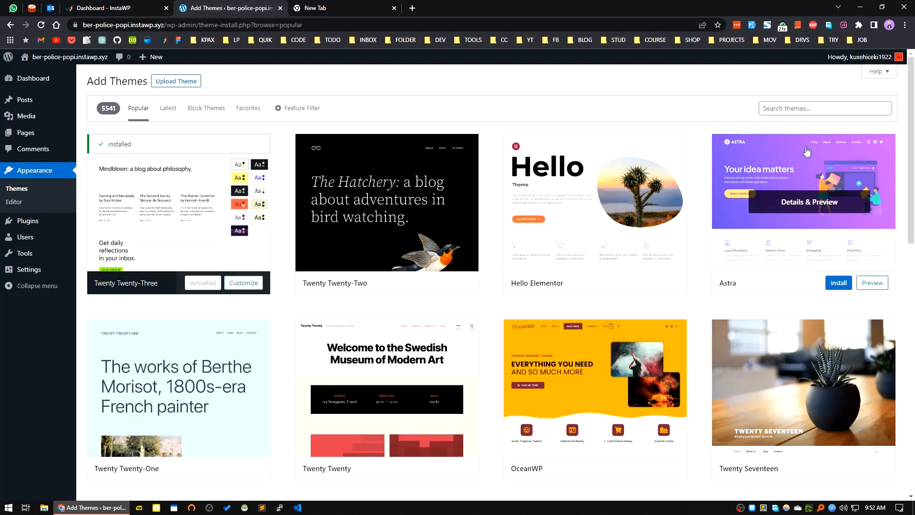
pyautogui.write('p')
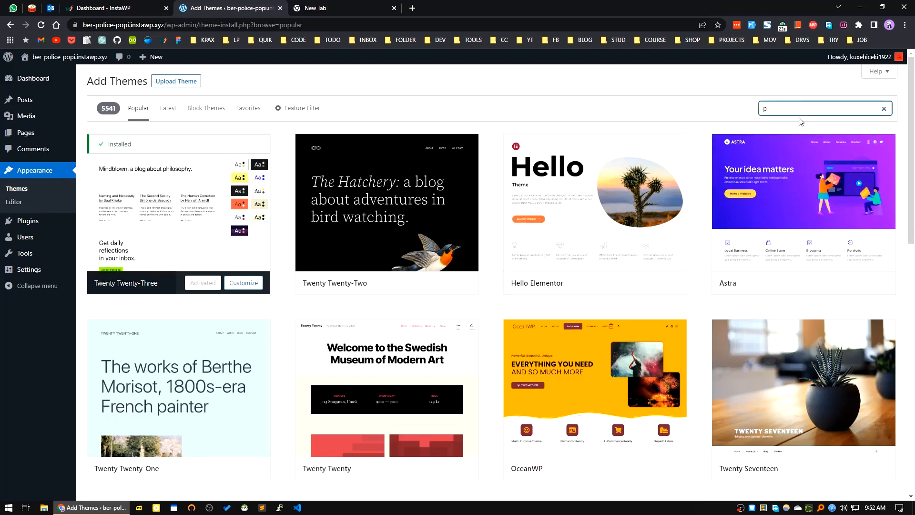
pyautogui.write('holx')
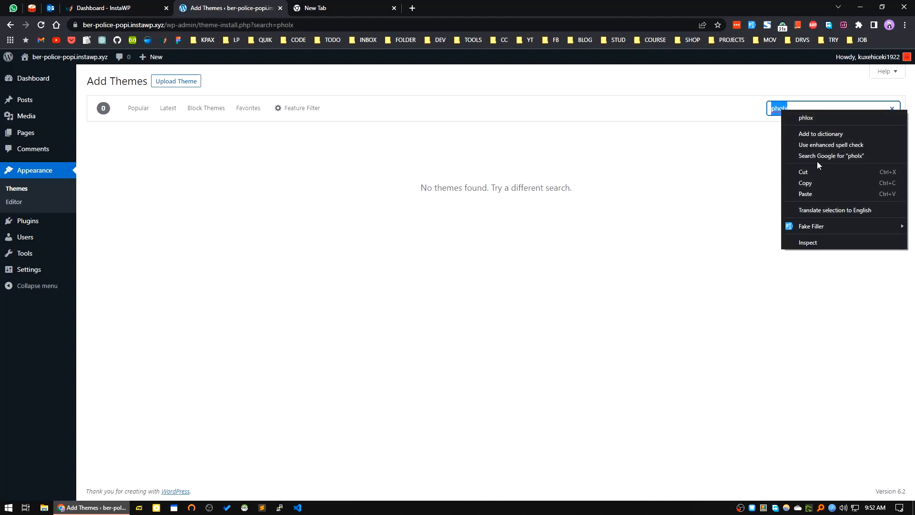
pyautogui.click(832, 156)
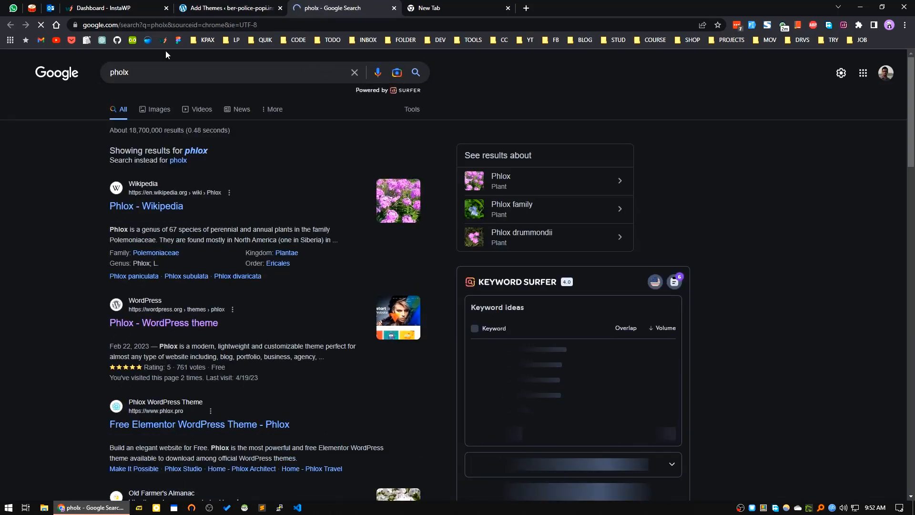
pyautogui.click(228, 8)
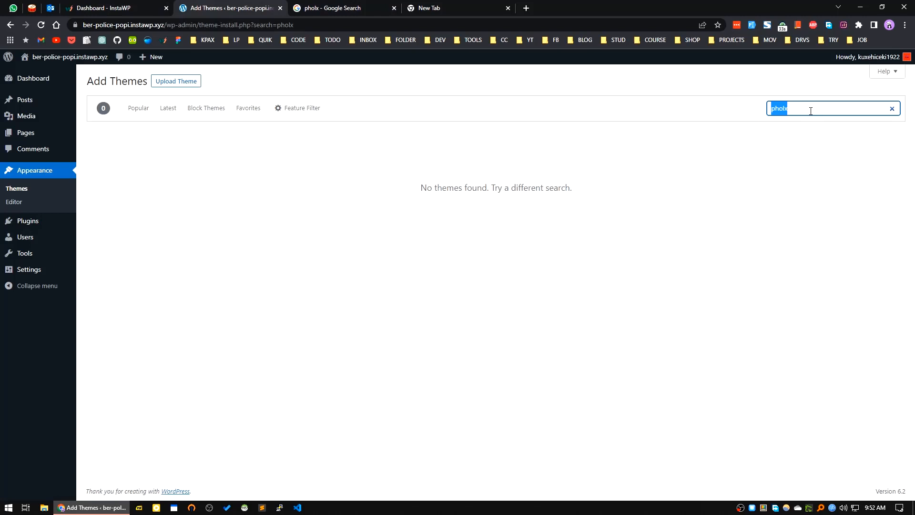
pyautogui.write('ph')
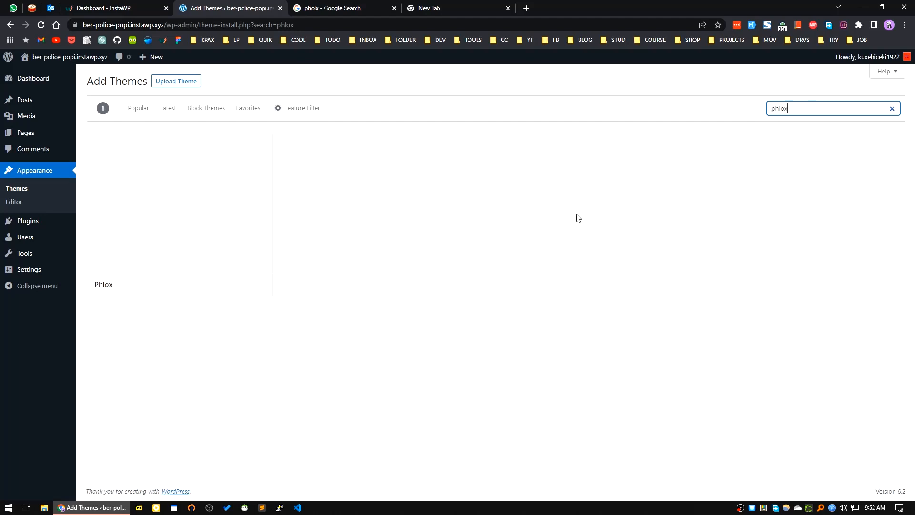
pyautogui.moveTo(177, 257)
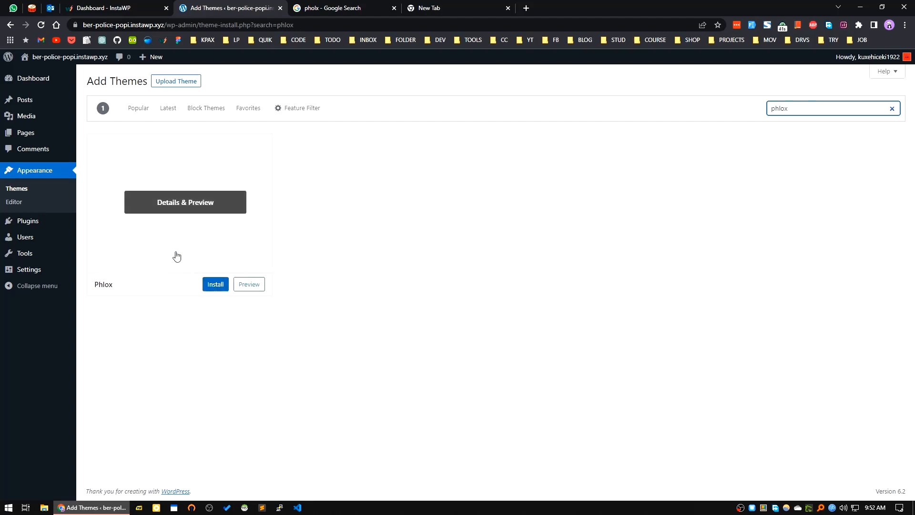
# Step: Install and activate the Phlox theme on the site
pyautogui.click(216, 285)
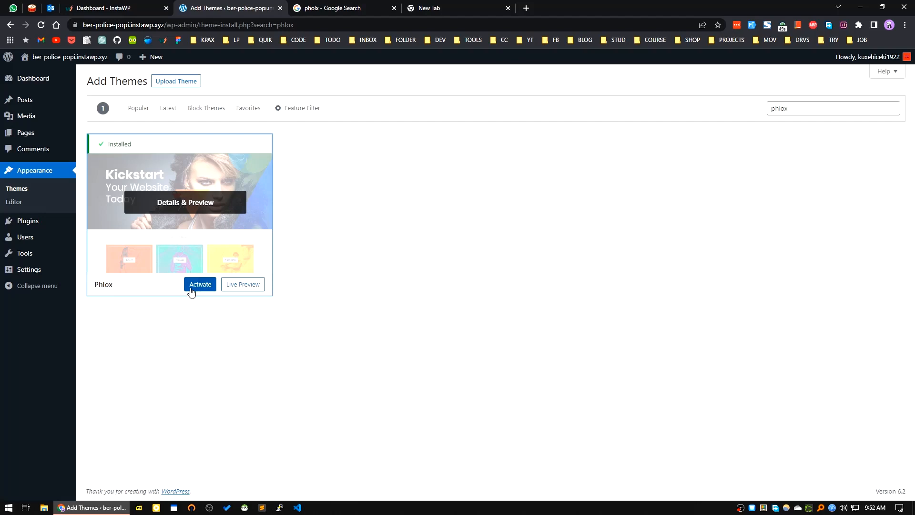
pyautogui.click(200, 284)
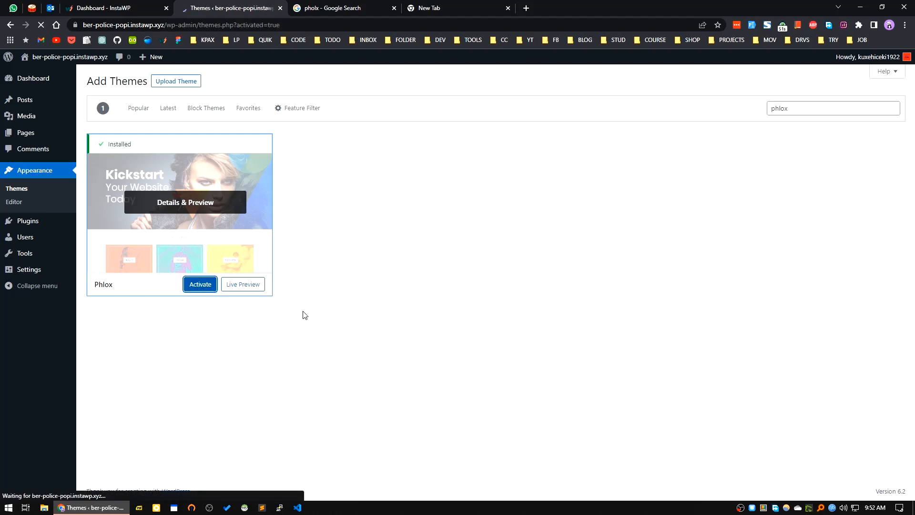
pyautogui.click(199, 284)
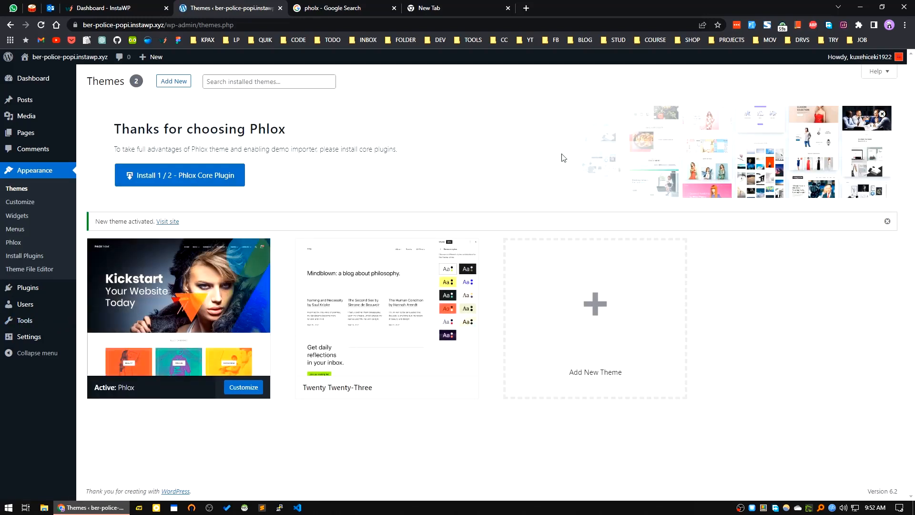
pyautogui.moveTo(184, 179)
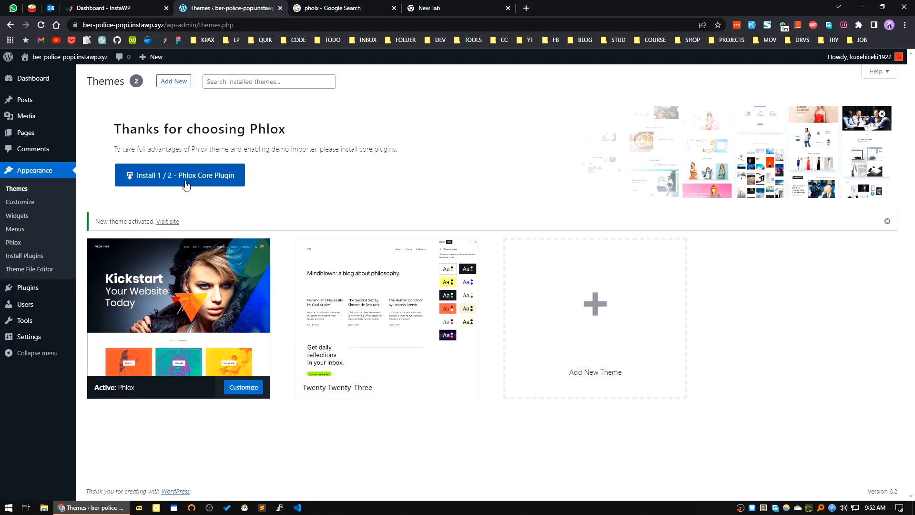
pyautogui.moveTo(220, 187)
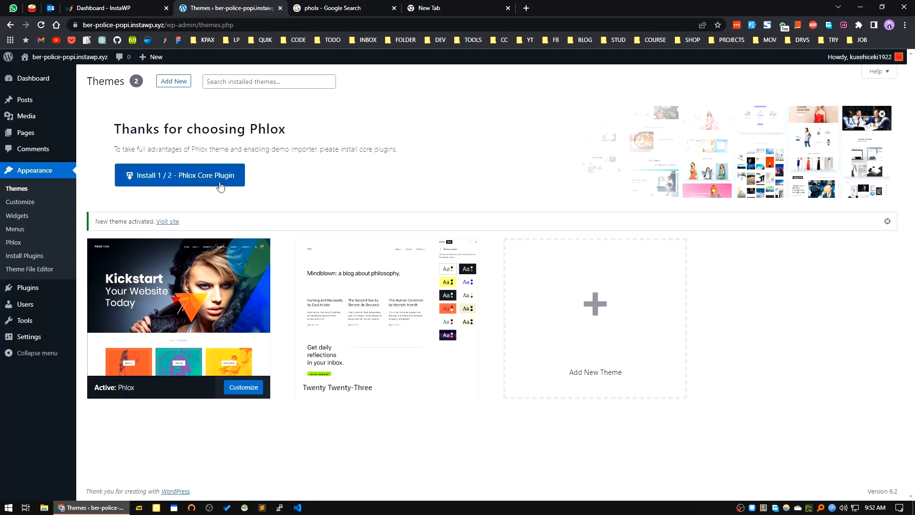
# Step: Install the Phlox Core Plugin and Elementor, then Google-search 'Phlox theme'
pyautogui.click(181, 175)
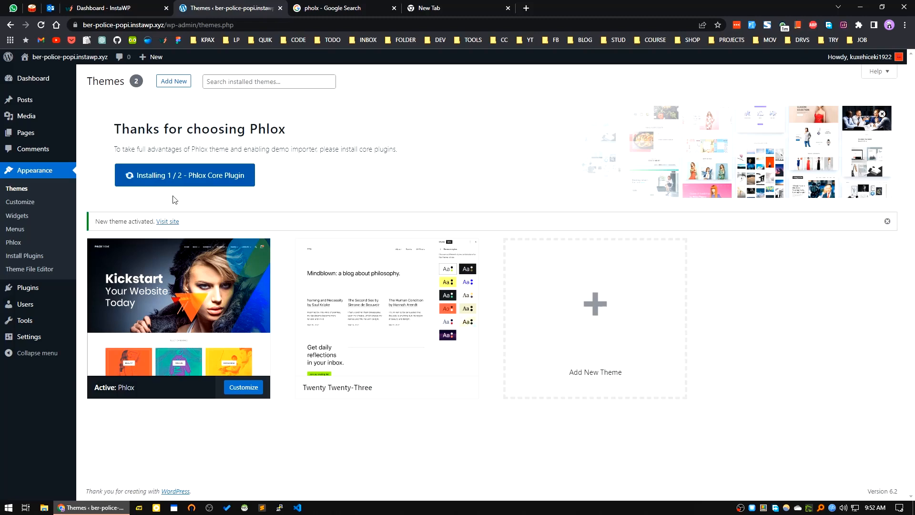
pyautogui.moveTo(168, 220)
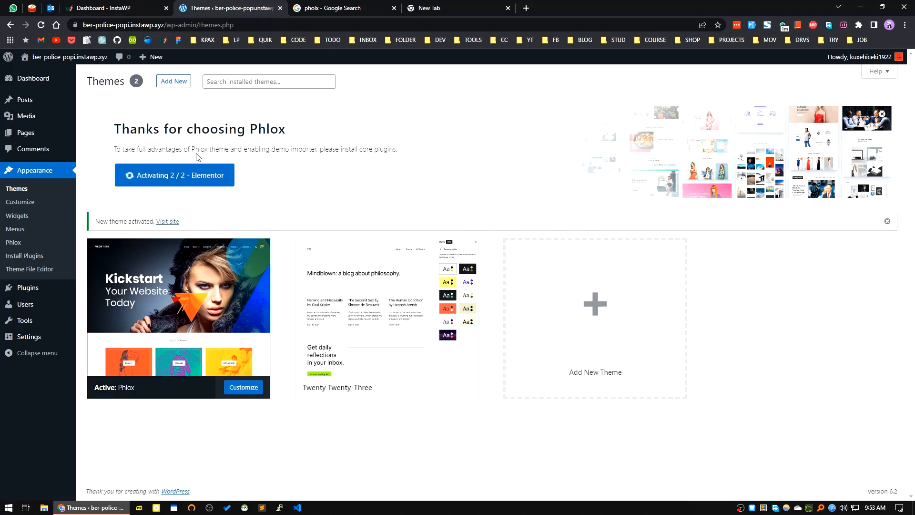
pyautogui.doubleClick(210, 149)
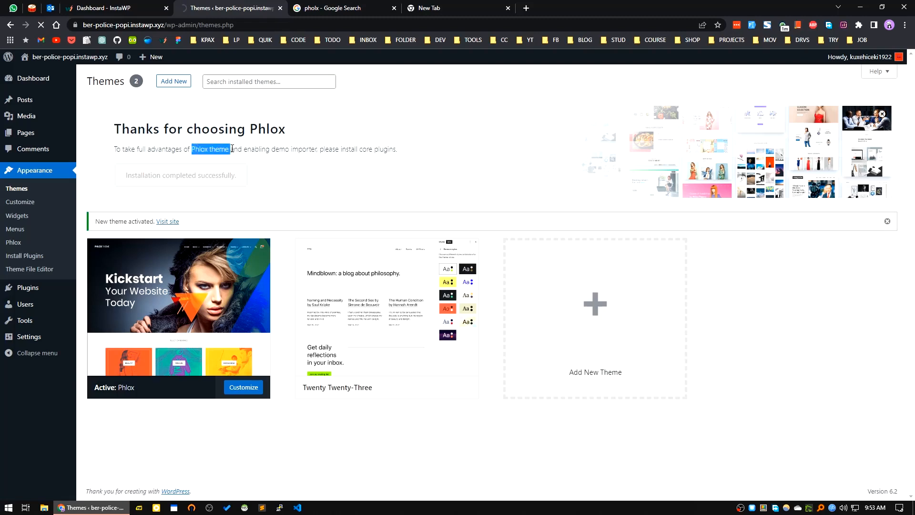
pyautogui.click(341, 8)
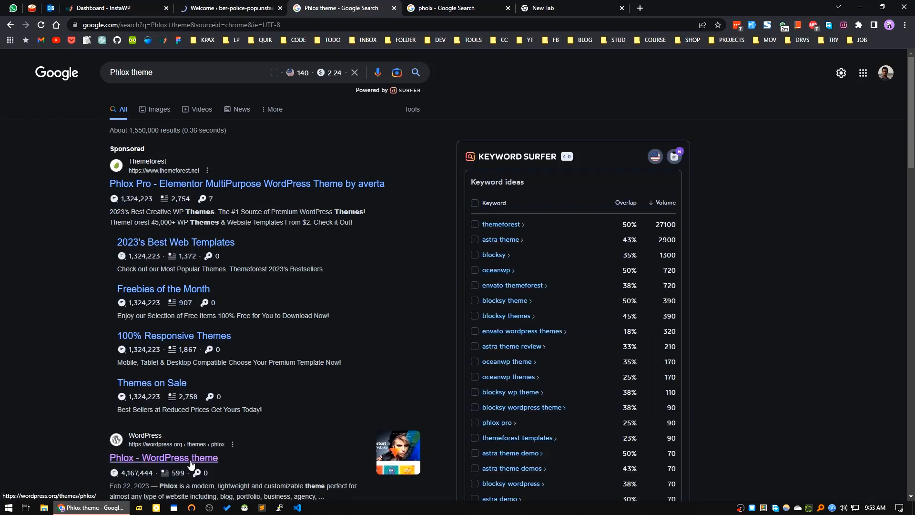
# Step: View the Phlox Pro ThemeForest listing and close the extra search and empty tabs
pyautogui.click(163, 458)
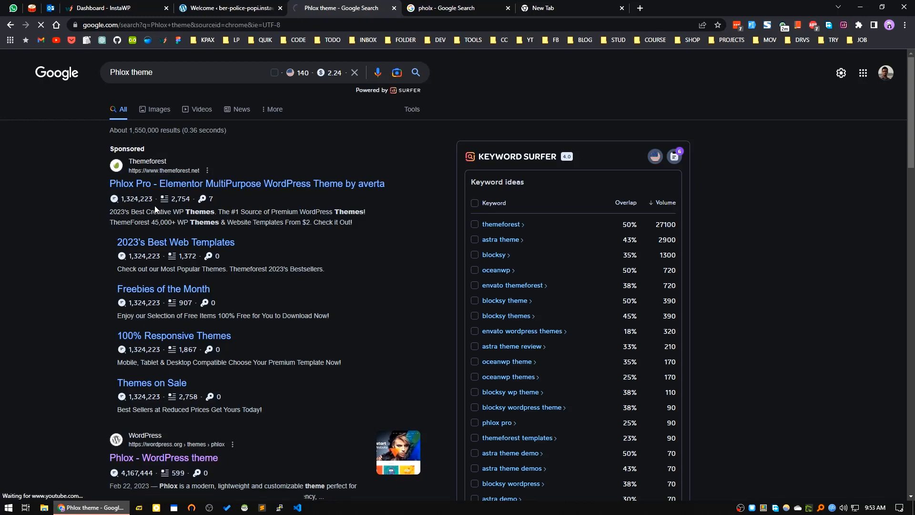
pyautogui.click(247, 183)
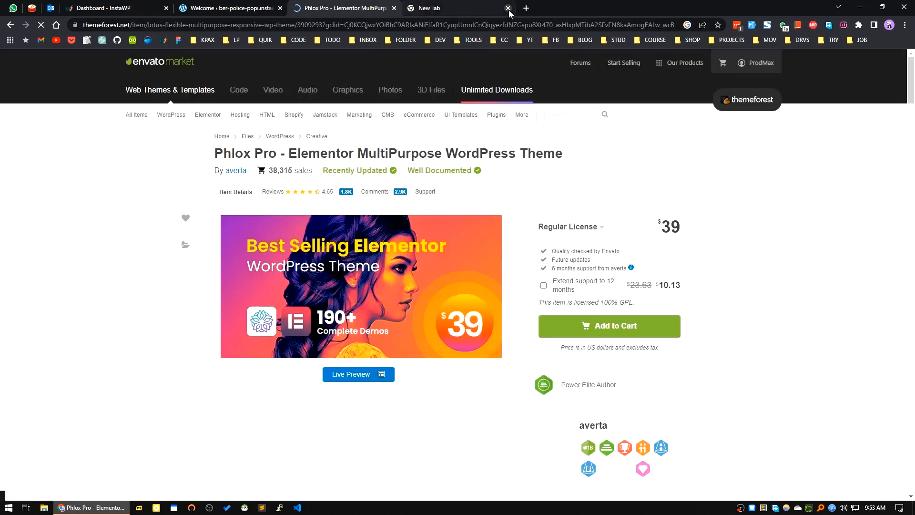
pyautogui.click(507, 9)
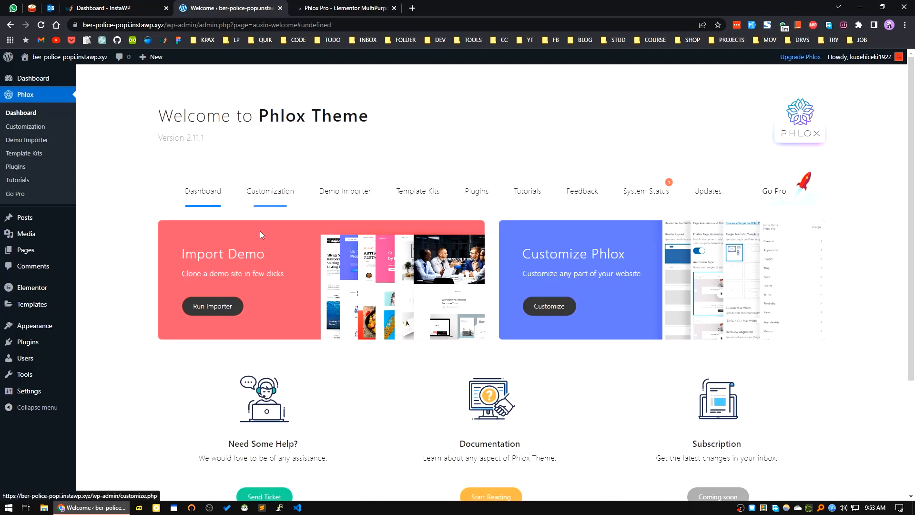
# Step: Scroll the Phlox welcome page and start reading the Phlox documentation in a new tab
pyautogui.scroll(-3)
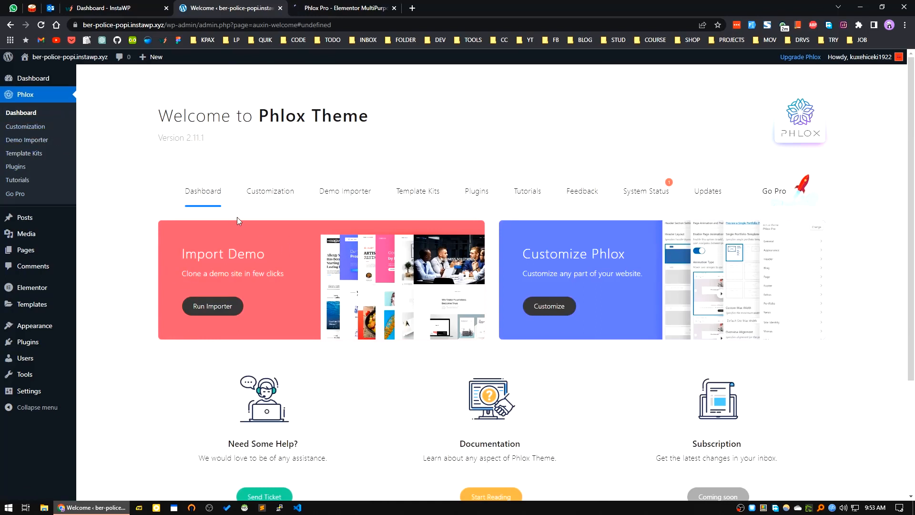
pyautogui.moveTo(158, 233)
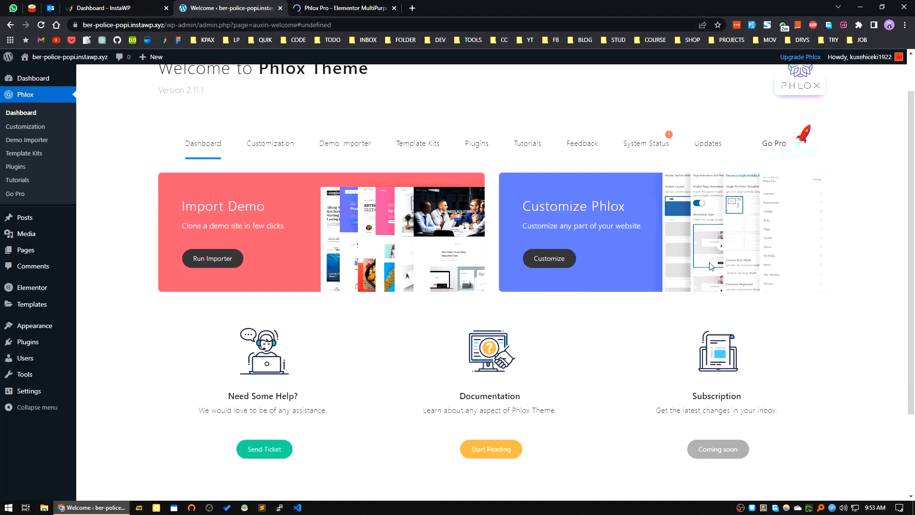
pyautogui.moveTo(591, 227)
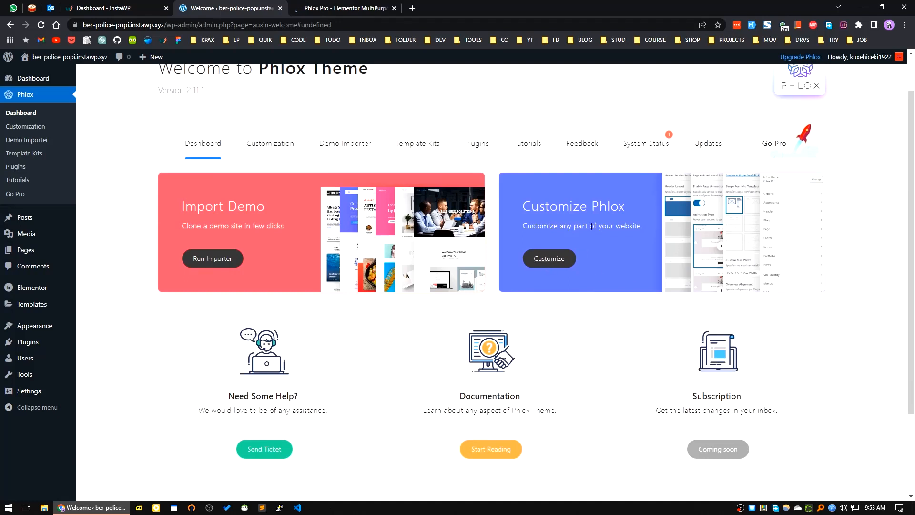
pyautogui.click(548, 259)
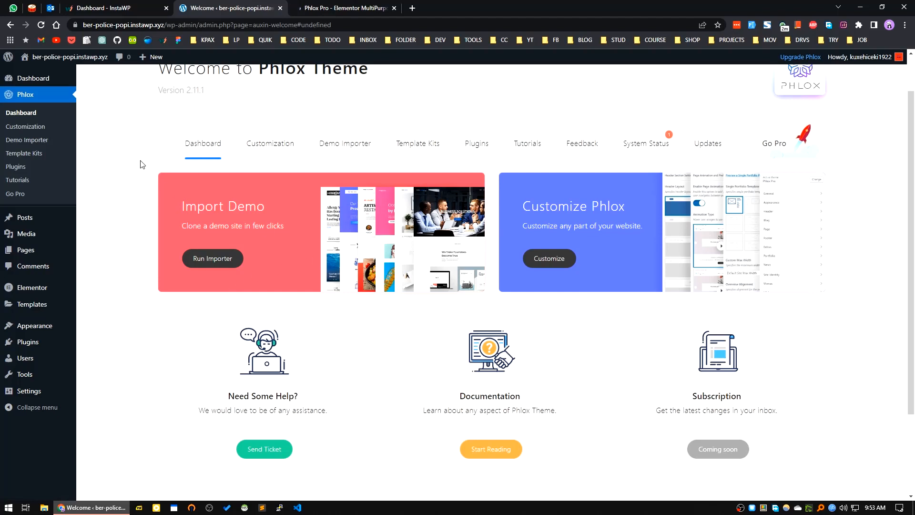
pyautogui.moveTo(276, 274)
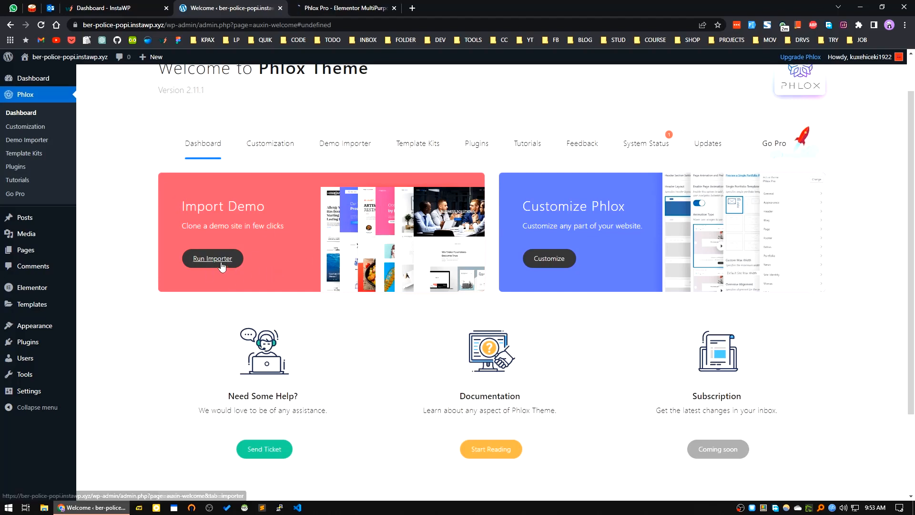
pyautogui.scroll(-3)
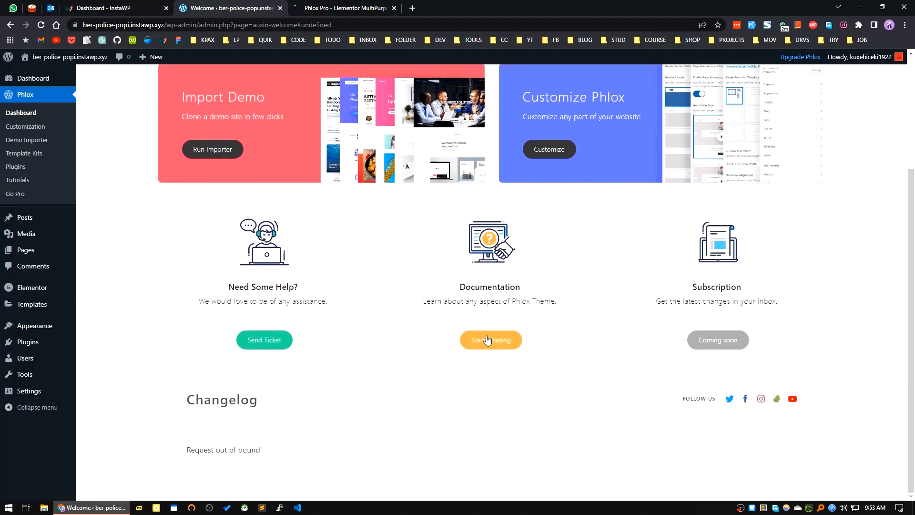
pyautogui.click(491, 339)
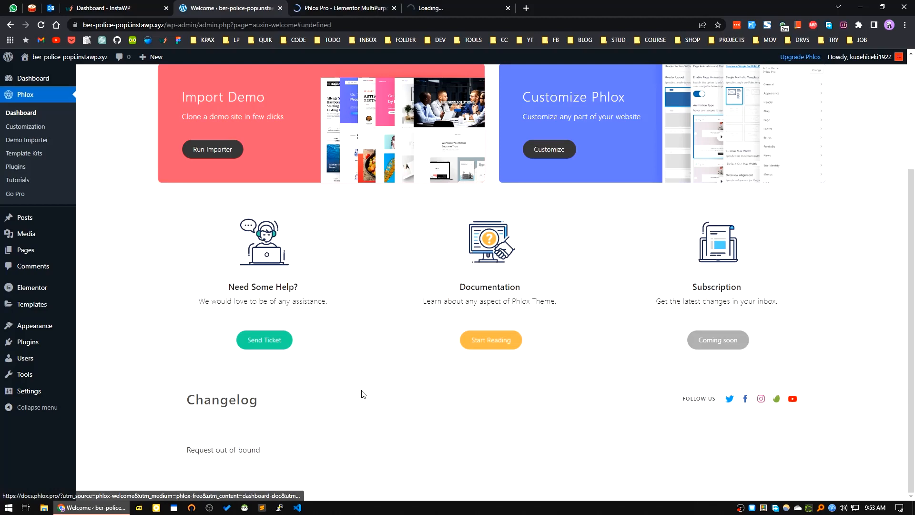
# Step: Glance over the Phlox Docs categories and return to the WordPress welcome tab
pyautogui.click(490, 340)
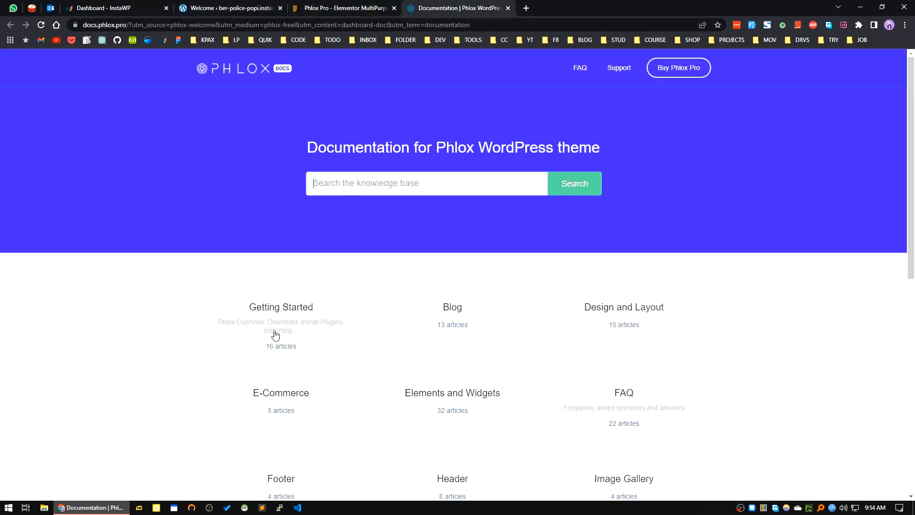
pyautogui.scroll(-3)
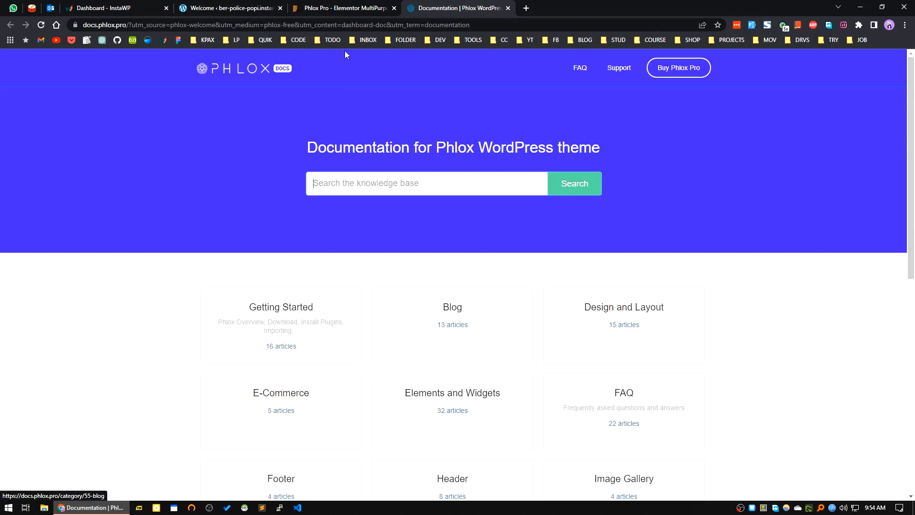
pyautogui.moveTo(228, 7)
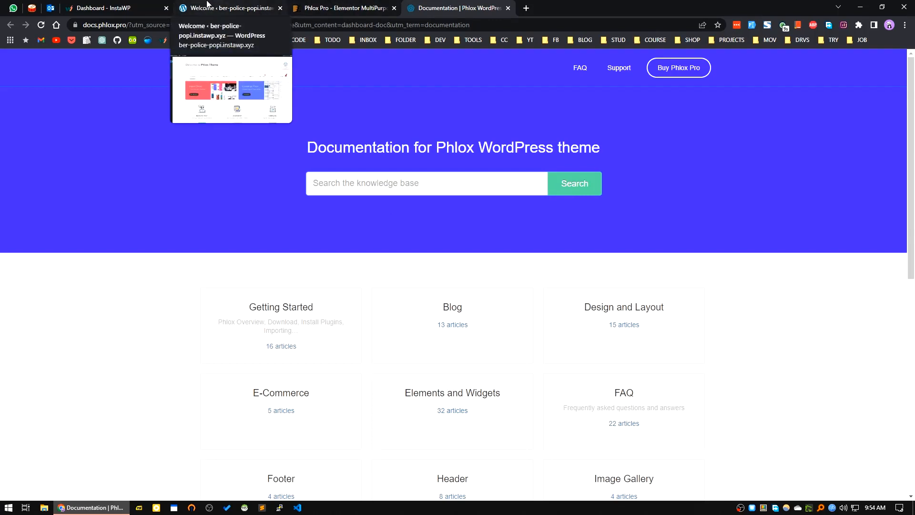
pyautogui.click(227, 8)
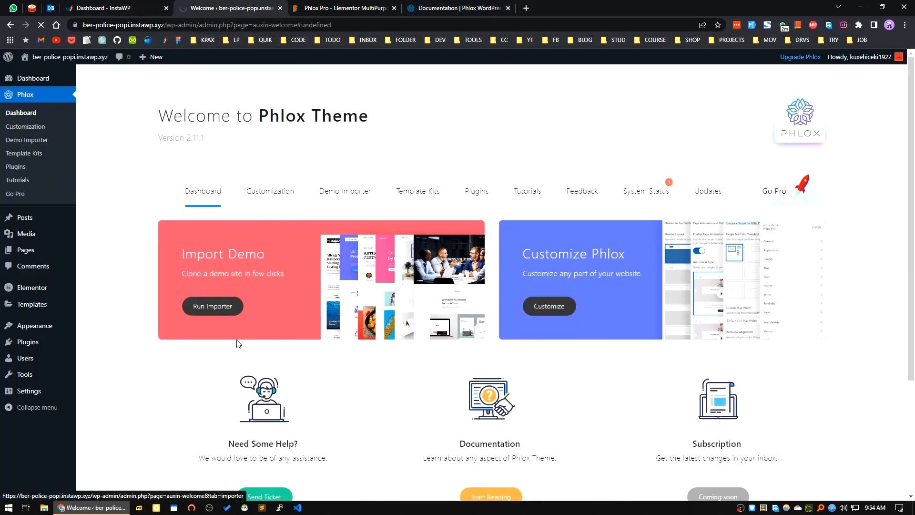
# Step: Run the Phlox demo importer and preview the Digital Shop demo
pyautogui.click(344, 190)
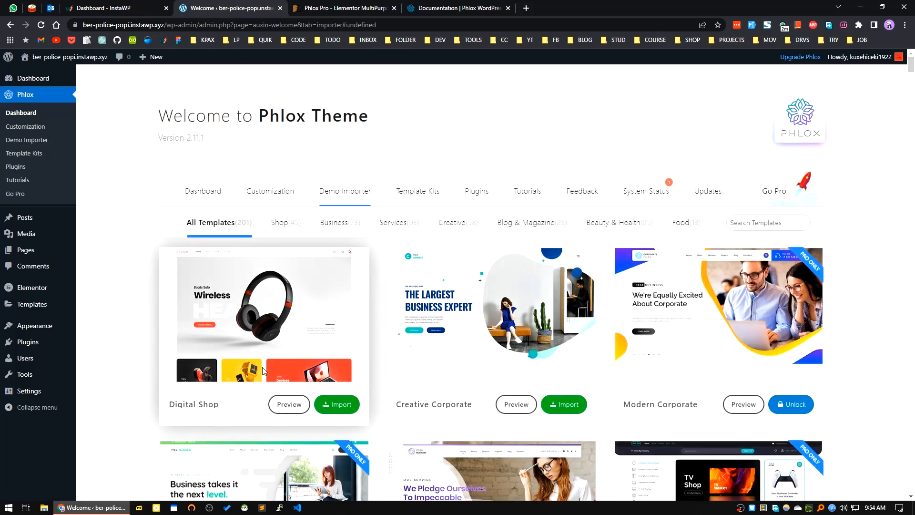
pyautogui.moveTo(223, 272)
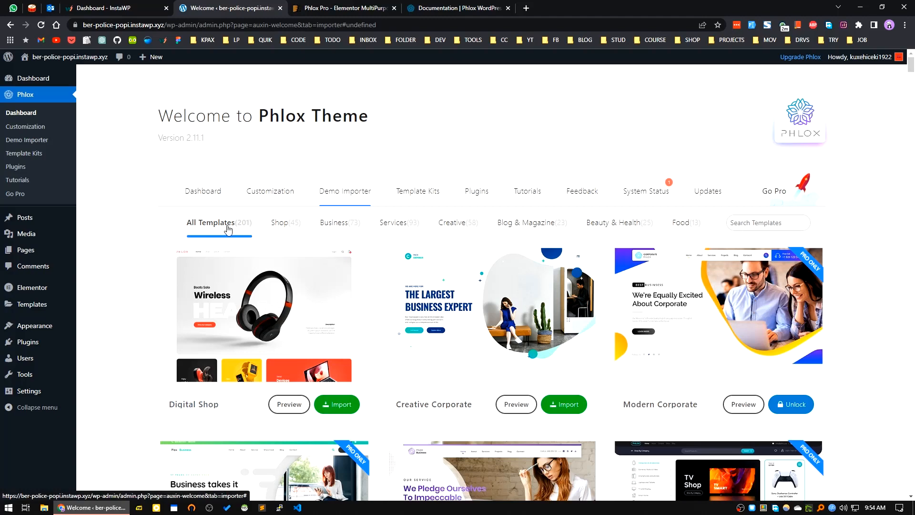
pyautogui.moveTo(297, 229)
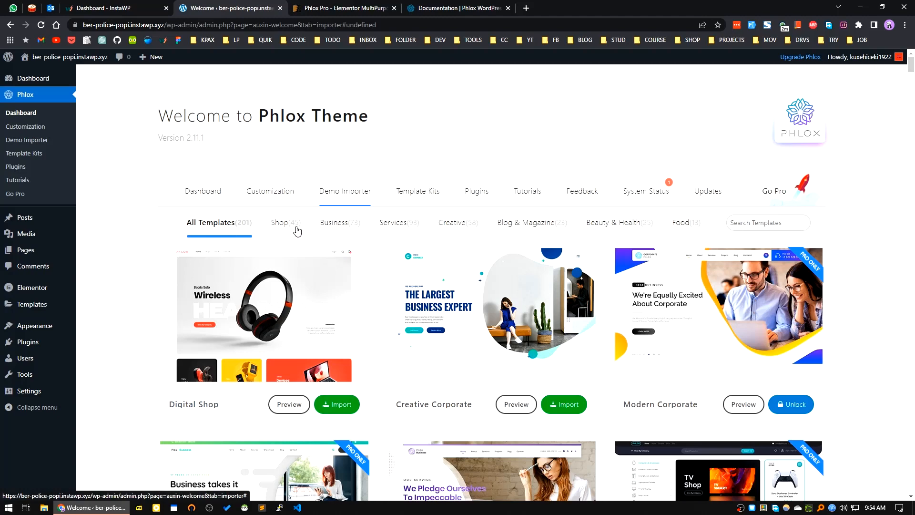
pyautogui.moveTo(362, 230)
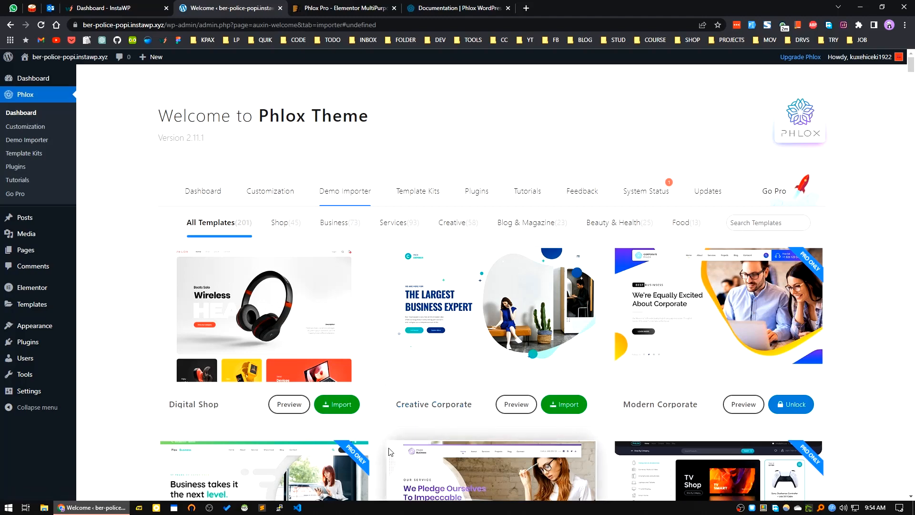
pyautogui.moveTo(352, 317)
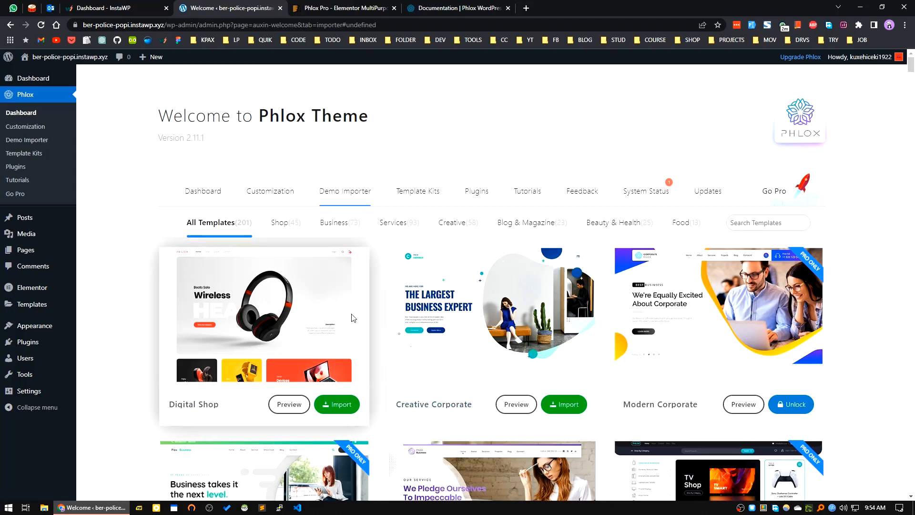
pyautogui.moveTo(646, 353)
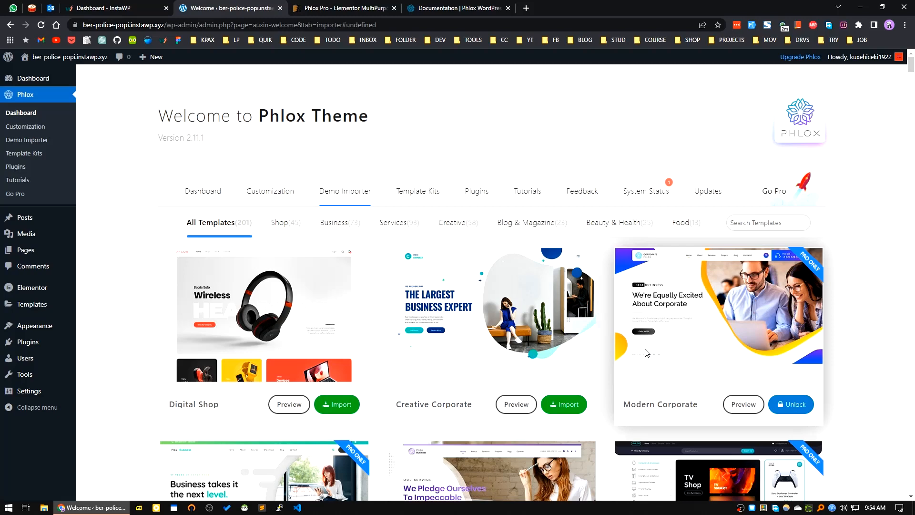
pyautogui.moveTo(770, 295)
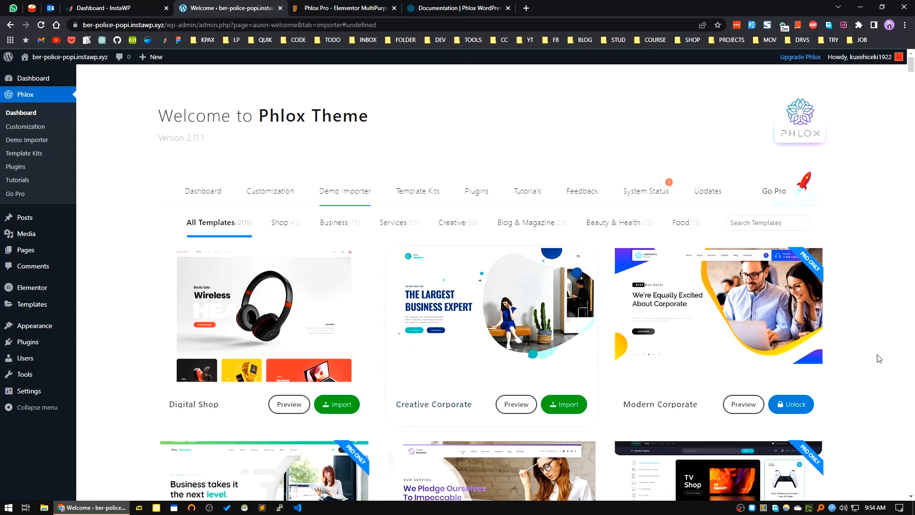
pyautogui.moveTo(750, 329)
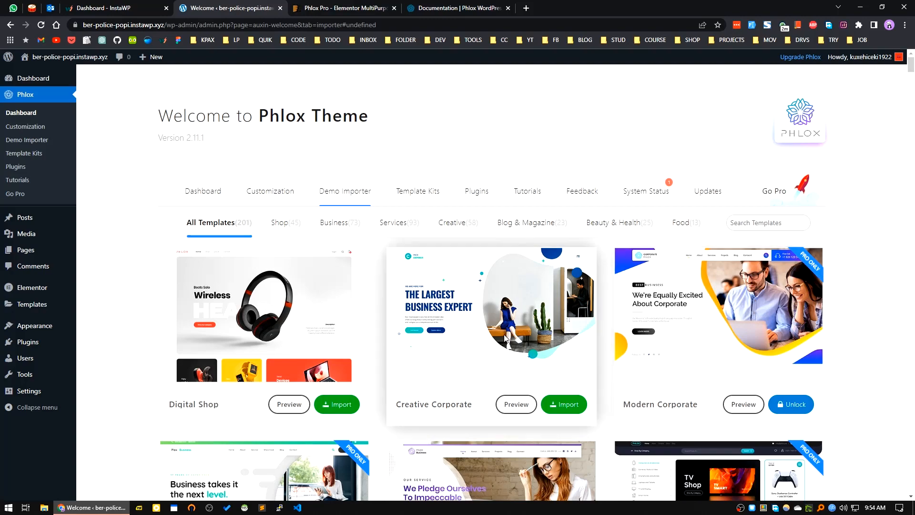
pyautogui.moveTo(672, 258)
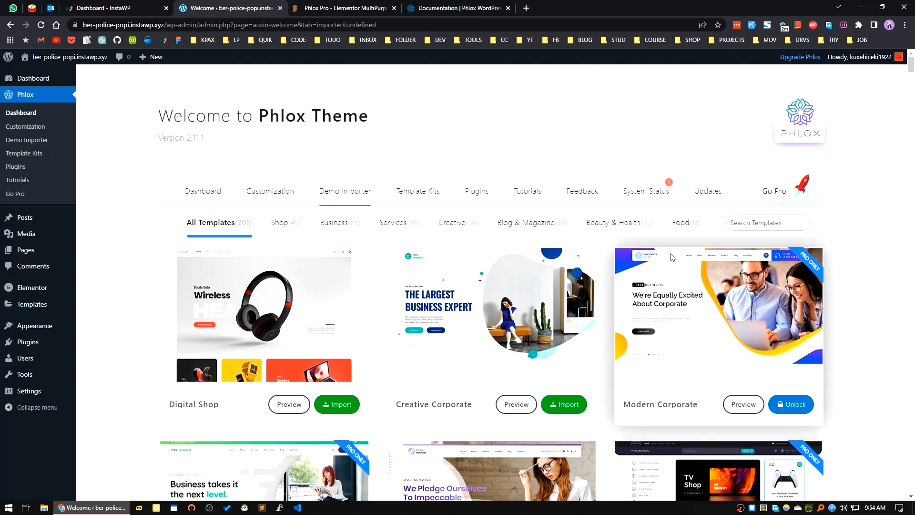
pyautogui.moveTo(599, 284)
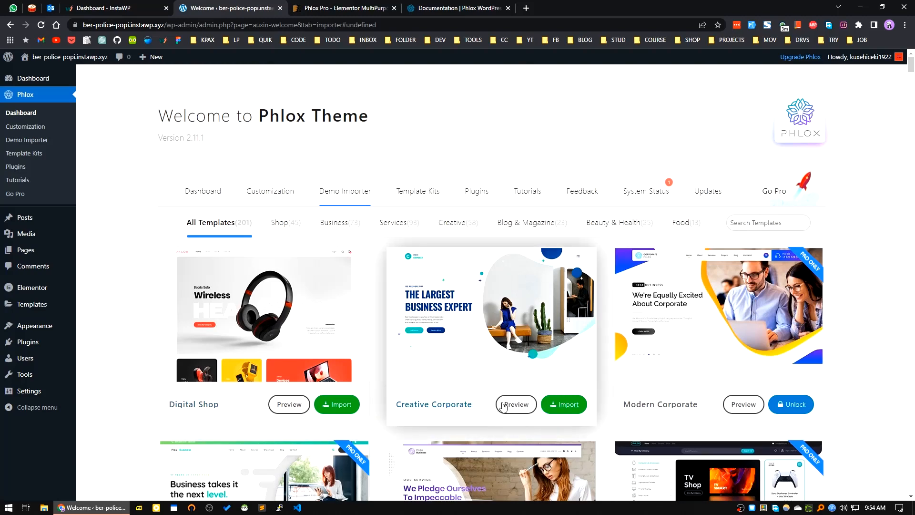
pyautogui.click(514, 405)
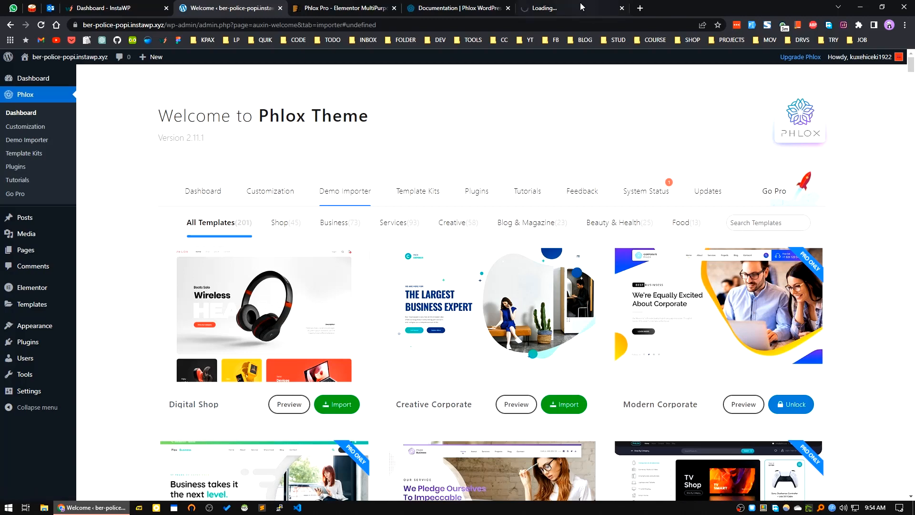
# Step: Browse the Digital Shop demo homepage down to its best seller products and return to the importer
pyautogui.click(288, 404)
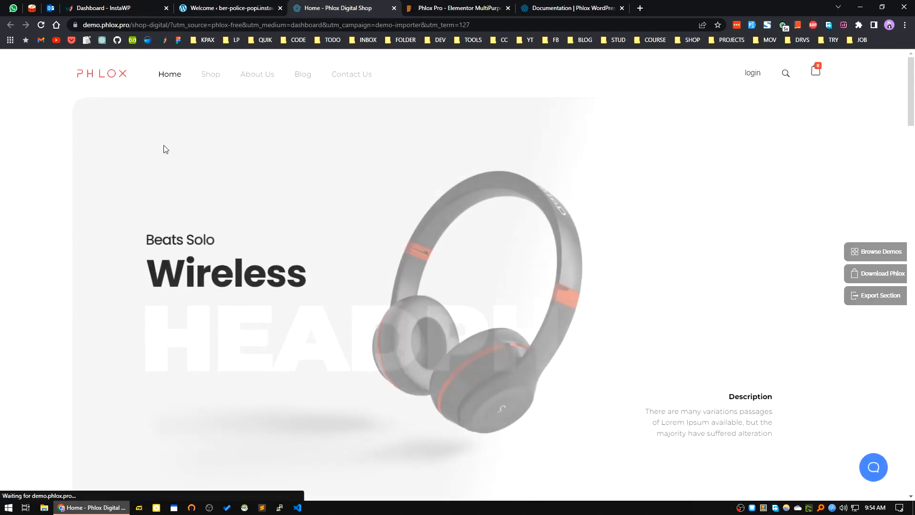
pyautogui.click(228, 8)
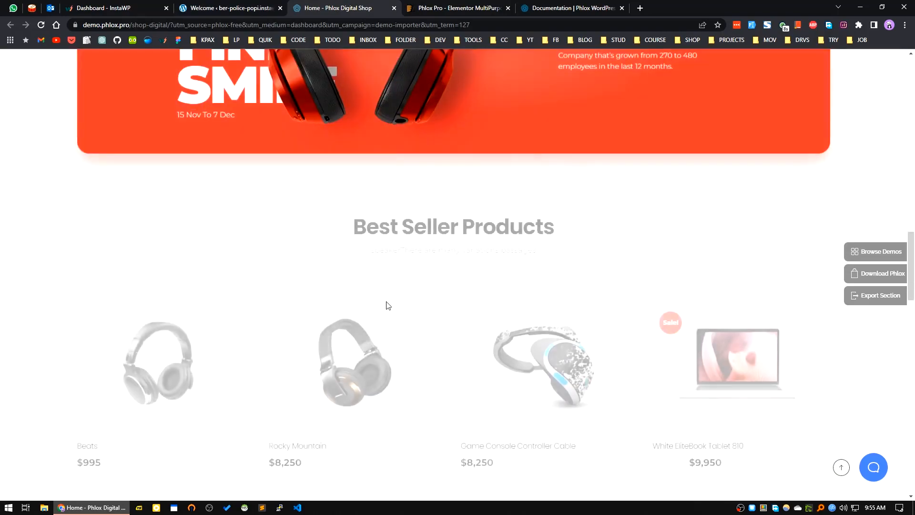
pyautogui.scroll(-3)
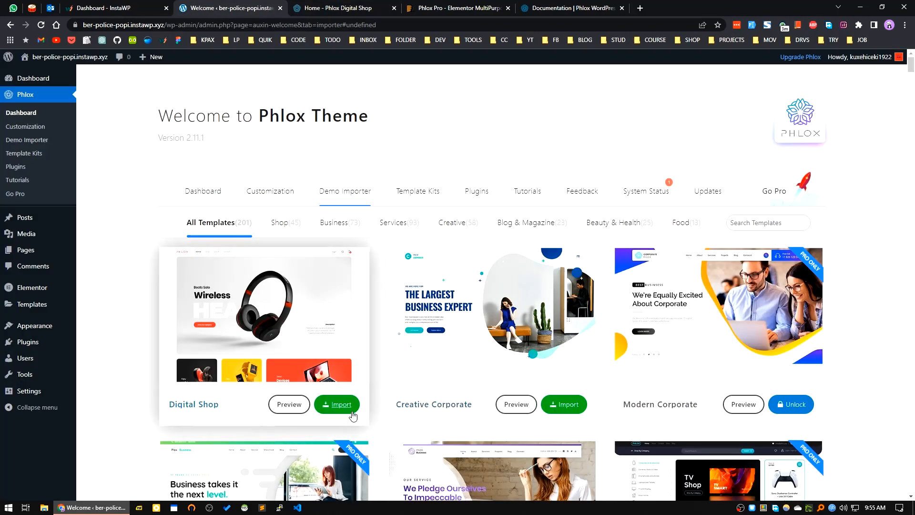
# Step: Start importing the Digital Shop demo, continuing past the clean-install notice and installing required plugins
pyautogui.click(340, 405)
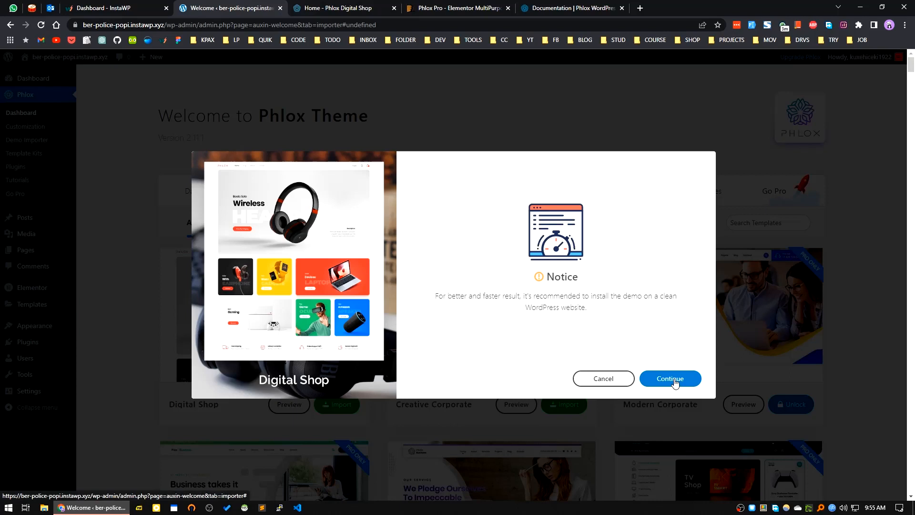
pyautogui.click(670, 378)
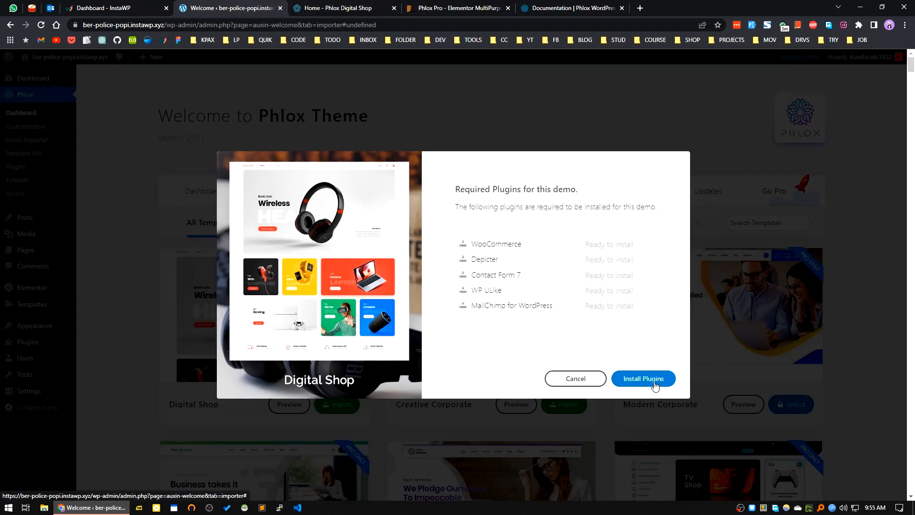
pyautogui.moveTo(498, 254)
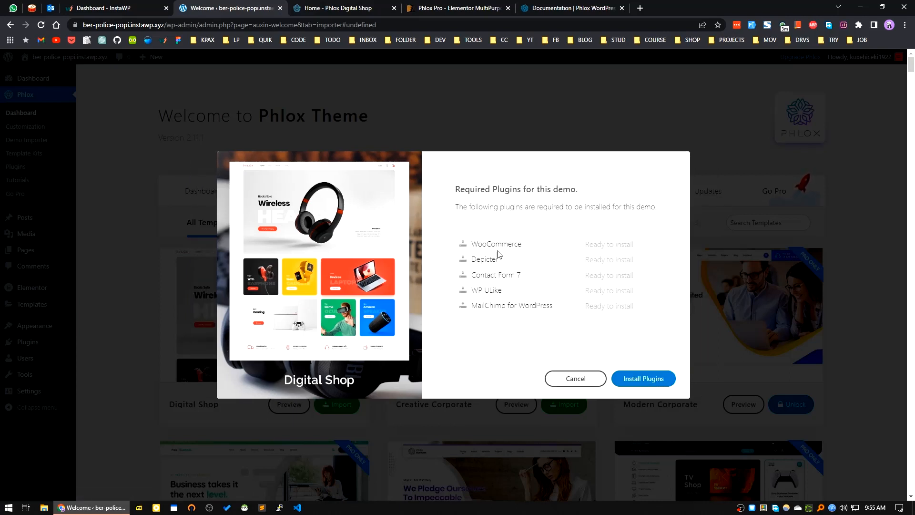
pyautogui.moveTo(470, 241)
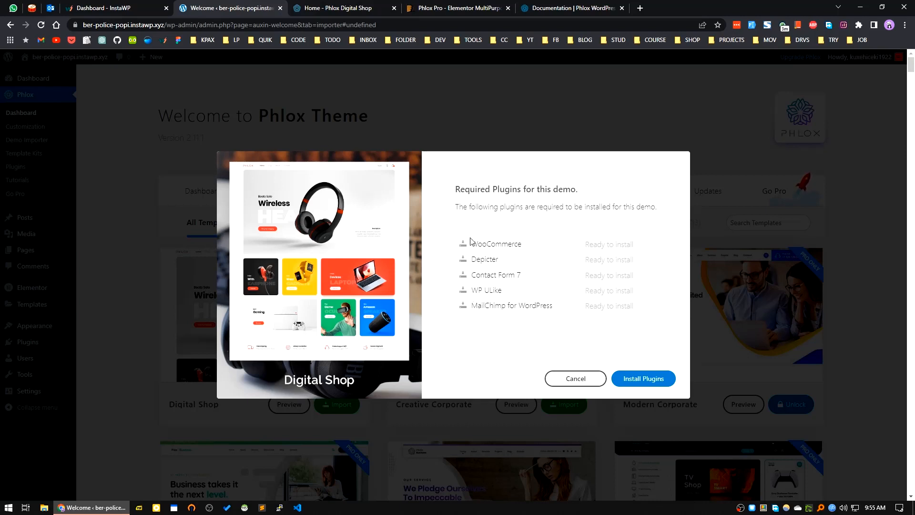
pyautogui.moveTo(597, 313)
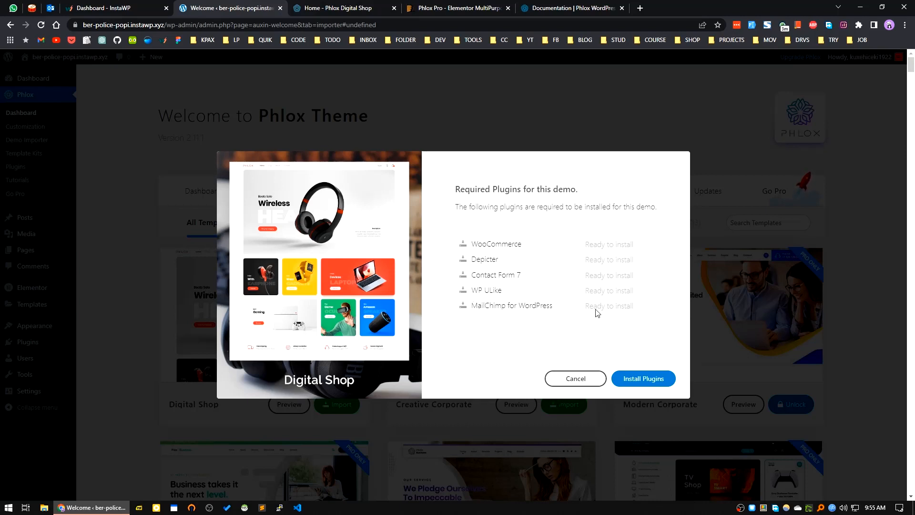
pyautogui.click(642, 378)
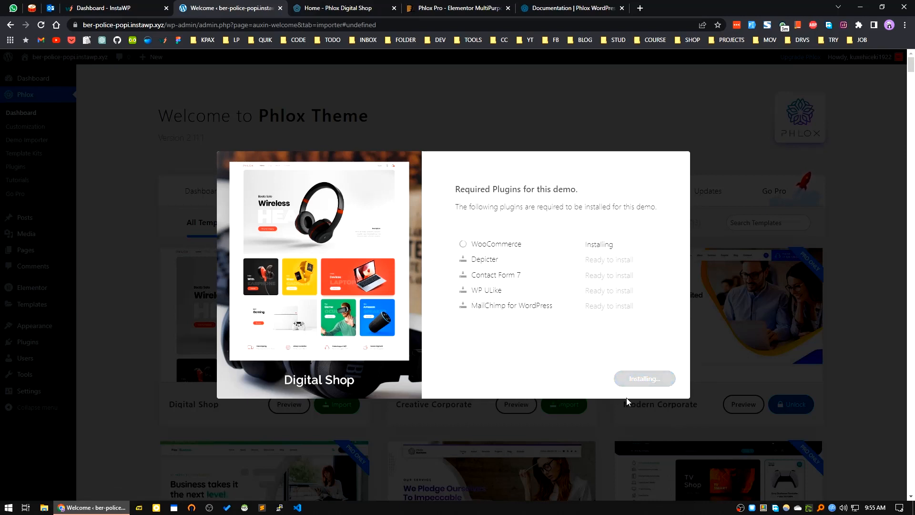
pyautogui.moveTo(639, 430)
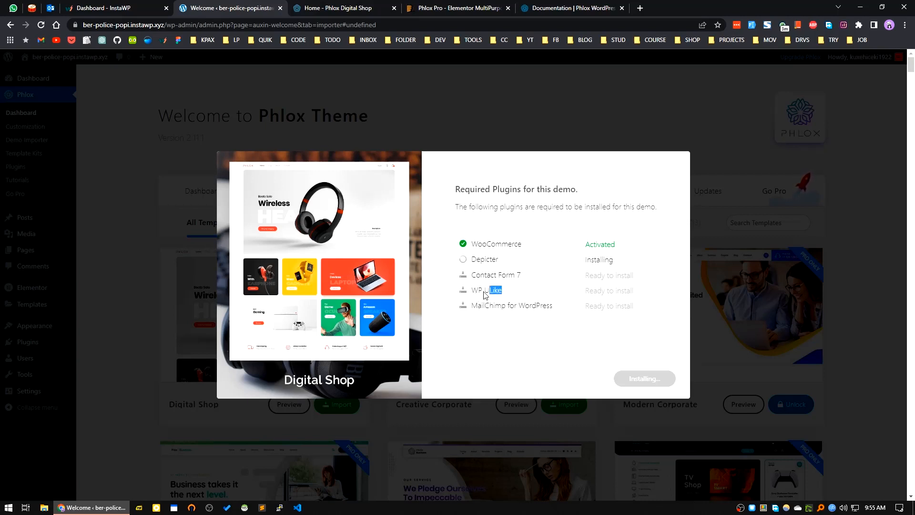
# Step: Search Google for the selected 'WP ULike' plugin name from the installer list
pyautogui.rightClick(484, 290)
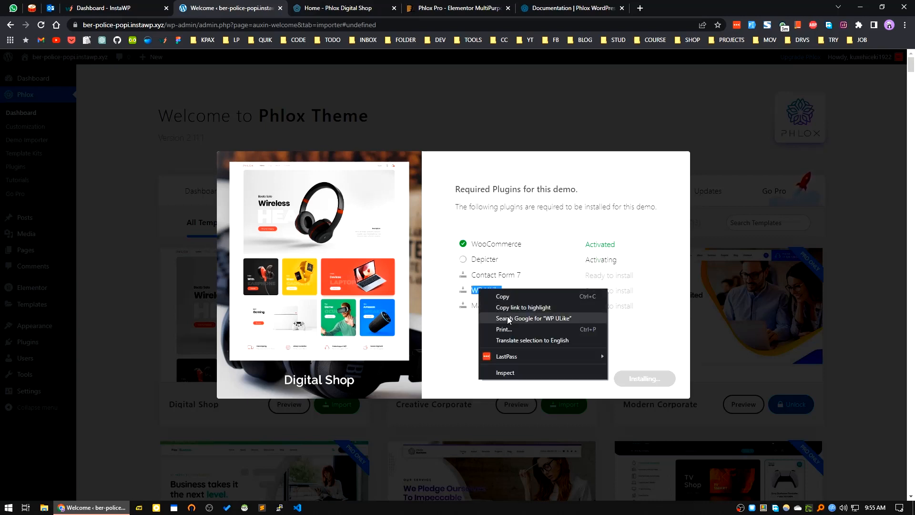
pyautogui.click(533, 319)
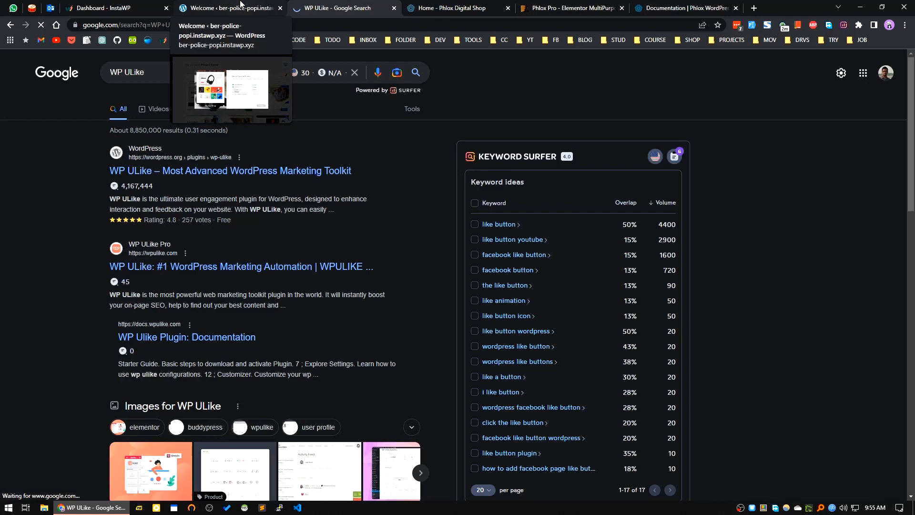
# Step: Return from the WP ULike Google results to the WordPress importer tab
pyautogui.click(230, 8)
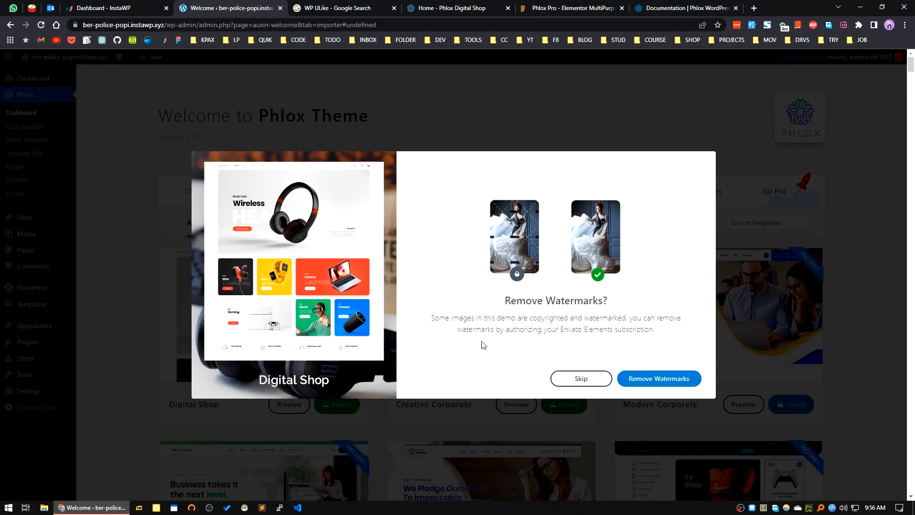
pyautogui.moveTo(254, 287)
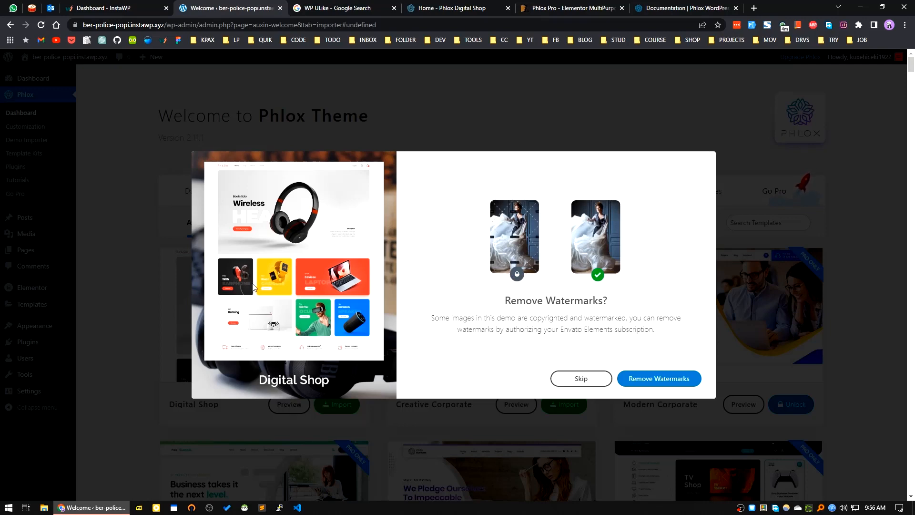
pyautogui.moveTo(539, 268)
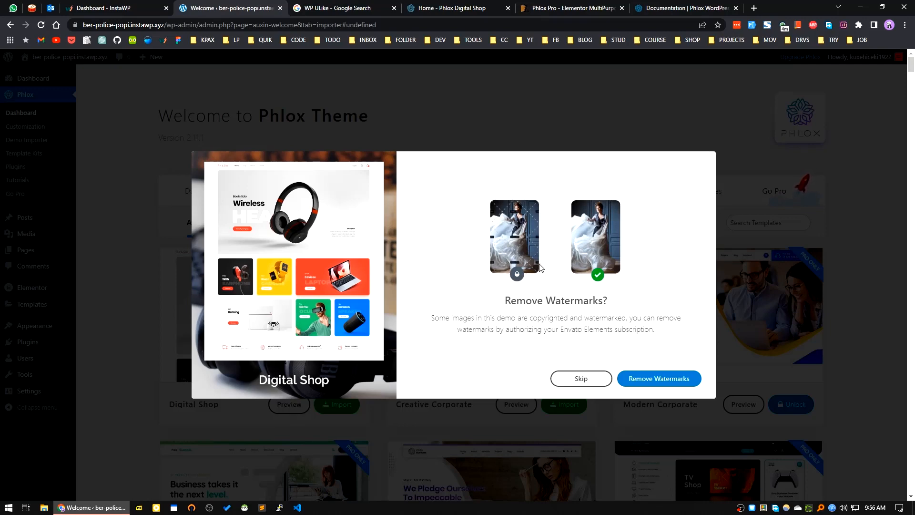
pyautogui.moveTo(658, 379)
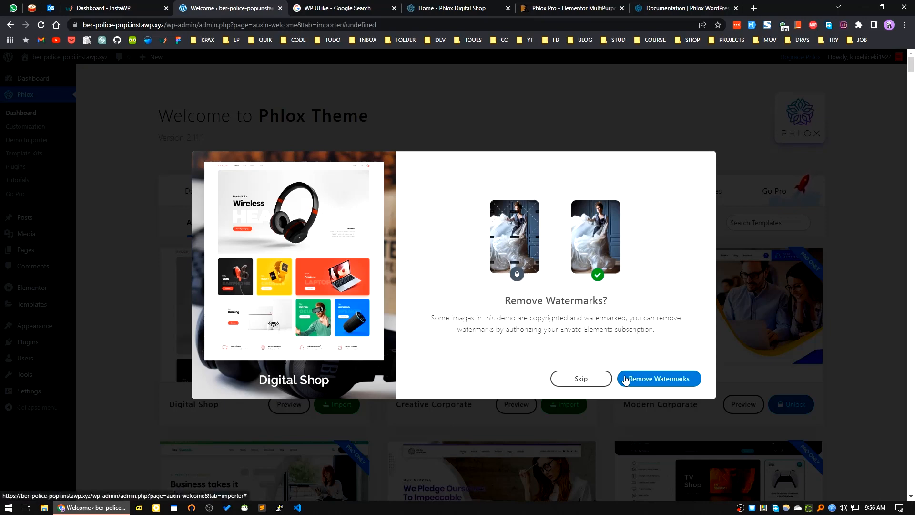
pyautogui.moveTo(506, 342)
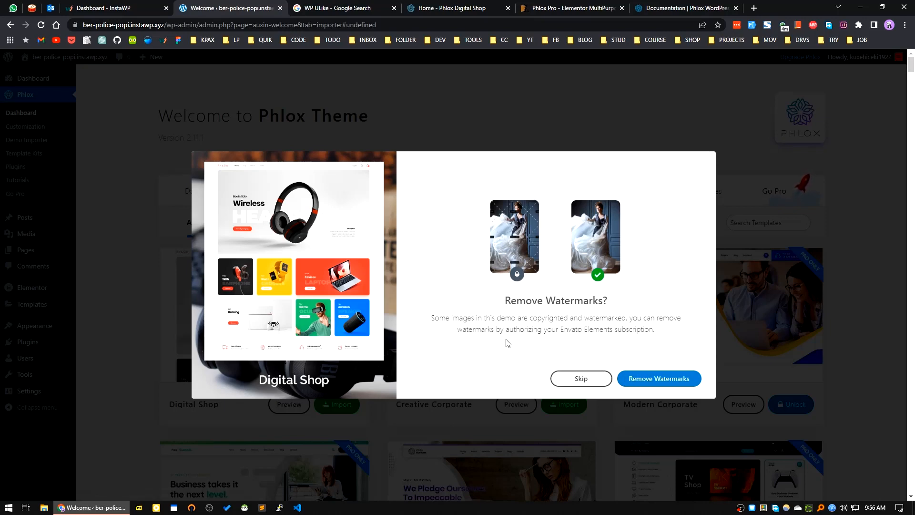
# Step: Skip watermark removal and import the complete pre-built website with media
pyautogui.click(581, 378)
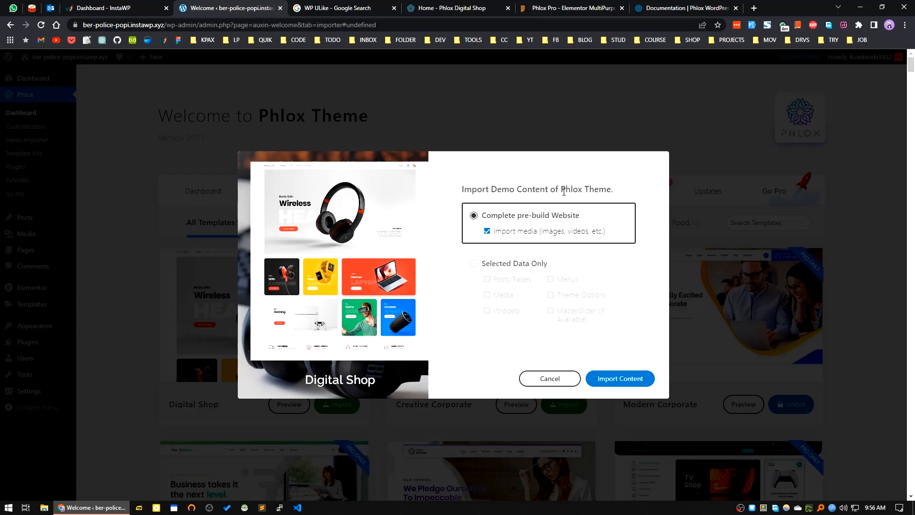
pyautogui.moveTo(525, 222)
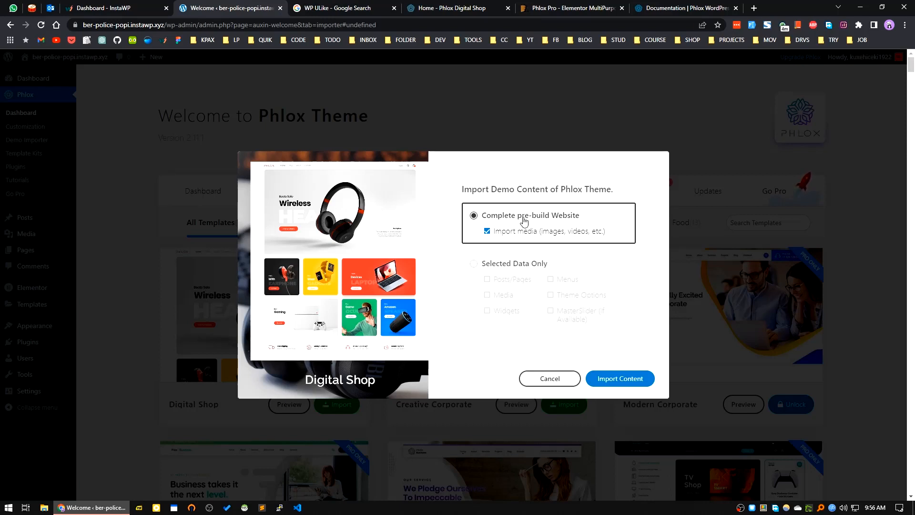
pyautogui.moveTo(511, 239)
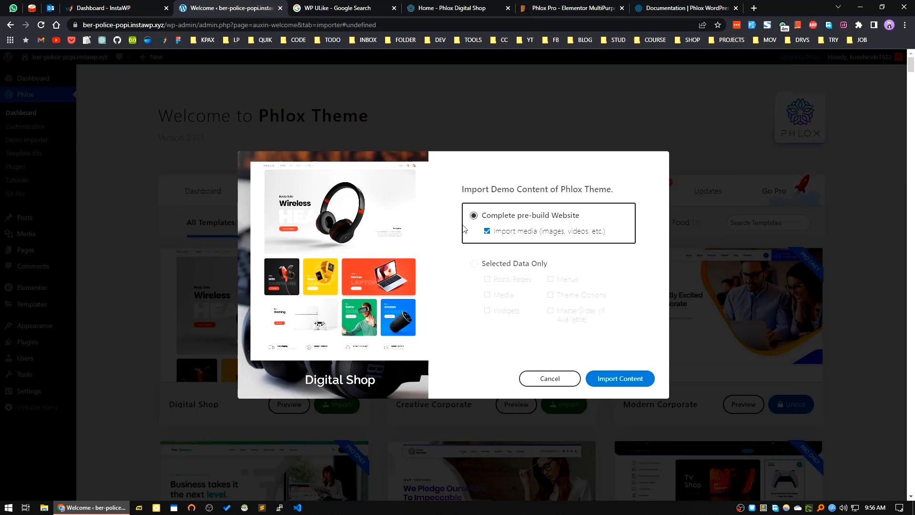
pyautogui.moveTo(566, 359)
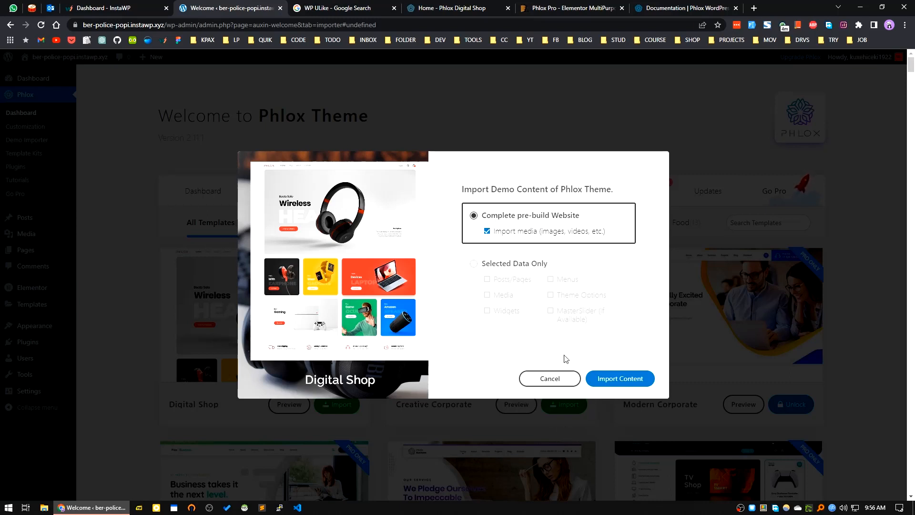
pyautogui.click(620, 378)
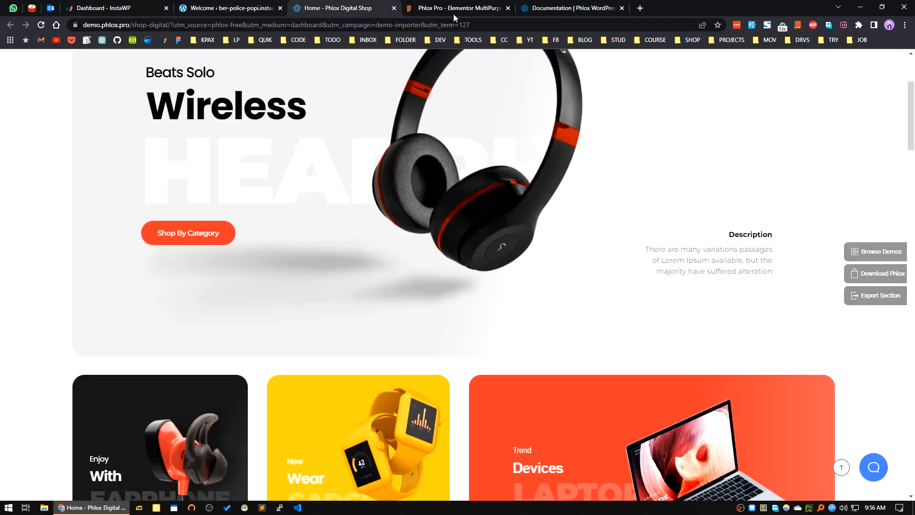
pyautogui.click(458, 8)
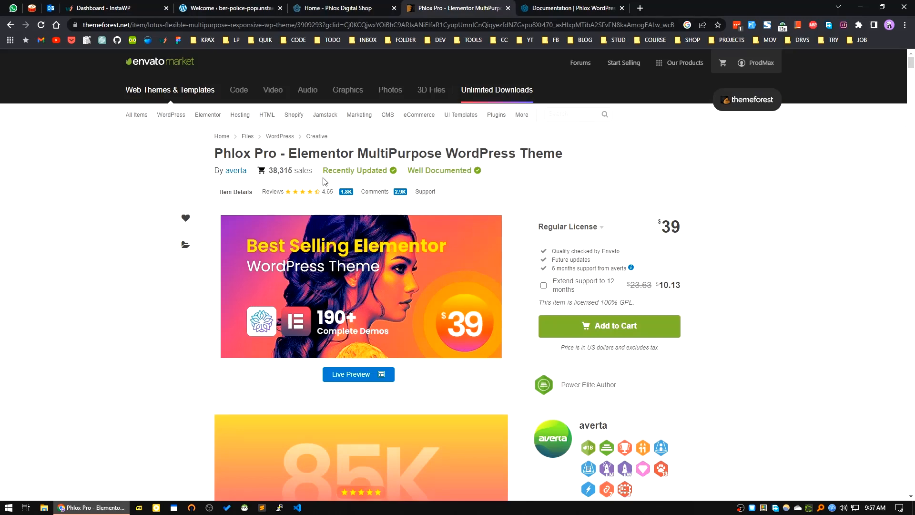
pyautogui.moveTo(300, 241)
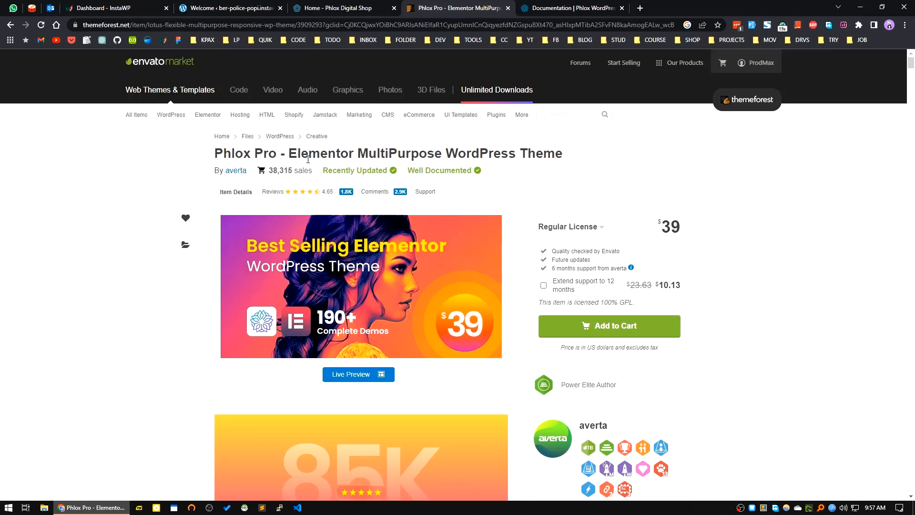
pyautogui.moveTo(228, 209)
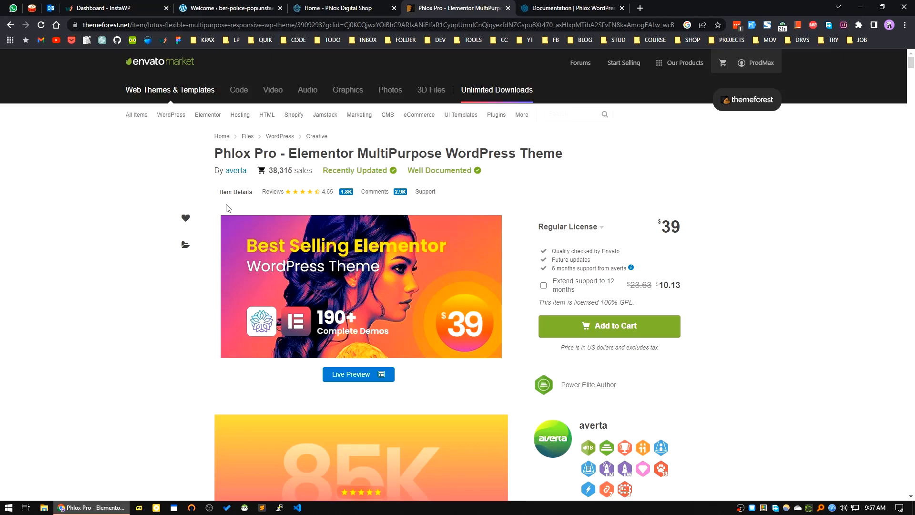
pyautogui.moveTo(135, 223)
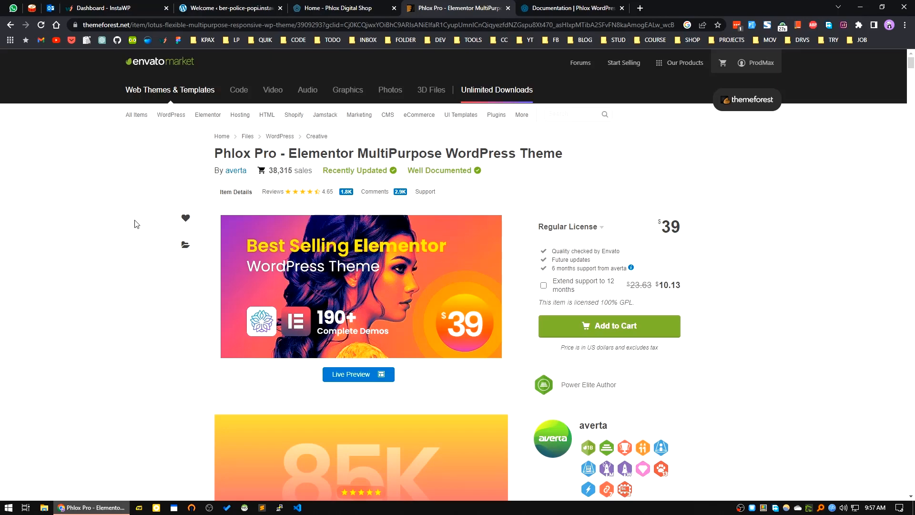
pyautogui.click(228, 8)
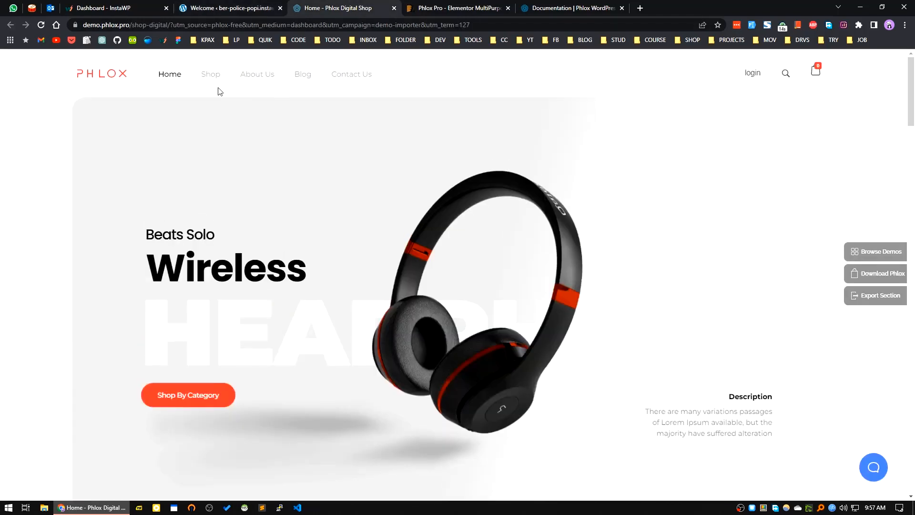
# Step: Return to the importer tab and copy the site's admin address for a new tab
pyautogui.click(228, 8)
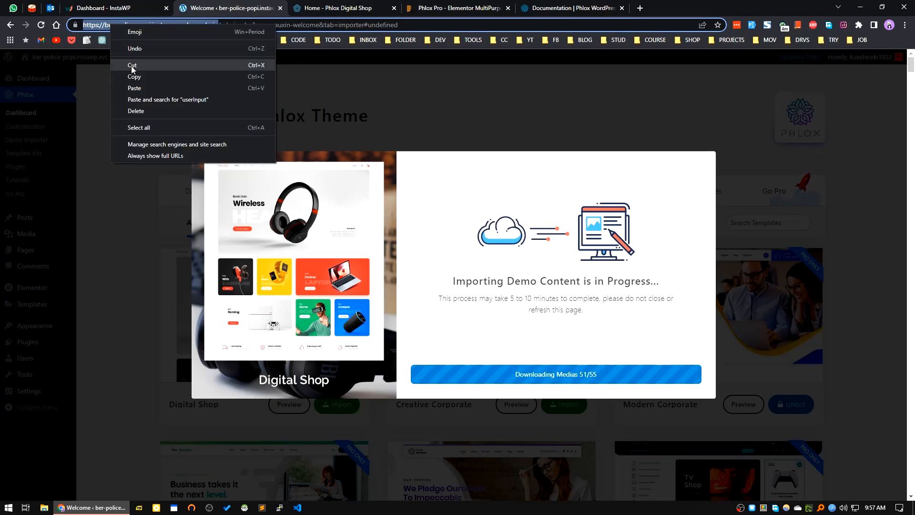
pyautogui.click(753, 8)
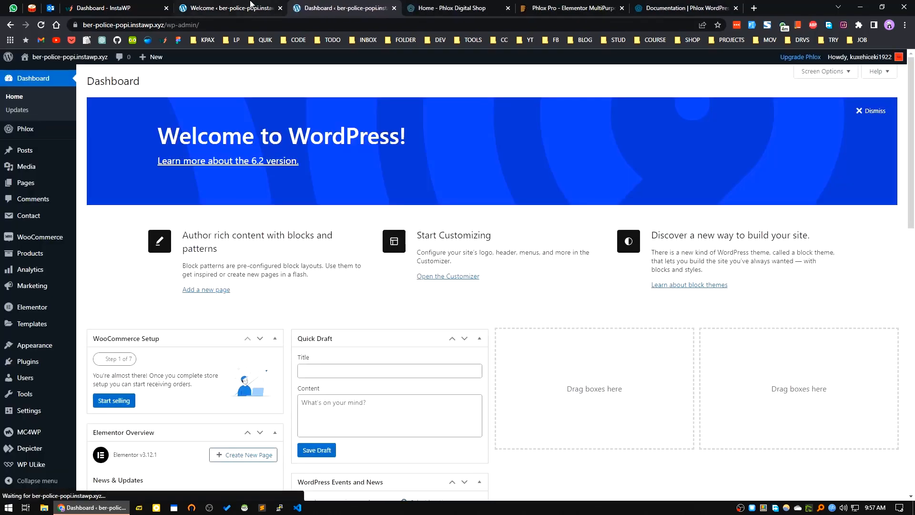
# Step: Open the Phlox Template Kits page from the admin sidebar in the new tab
pyautogui.click(230, 8)
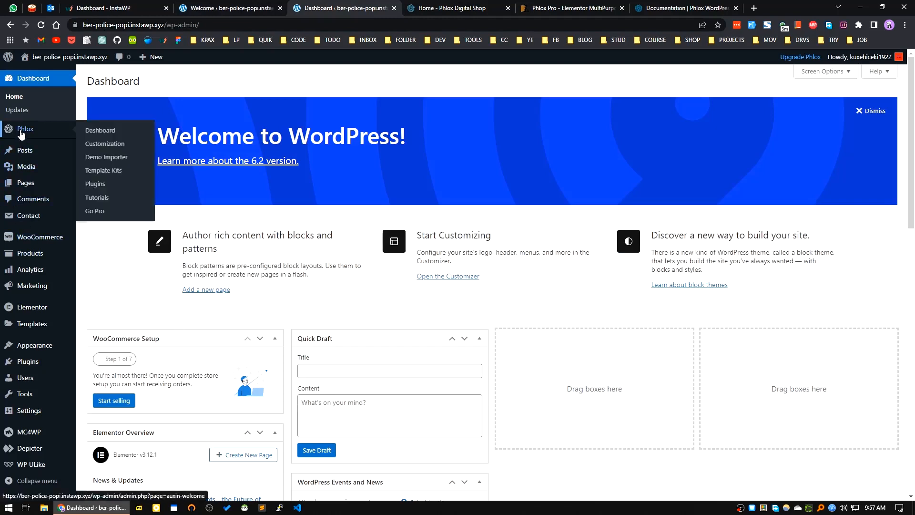
pyautogui.moveTo(100, 130)
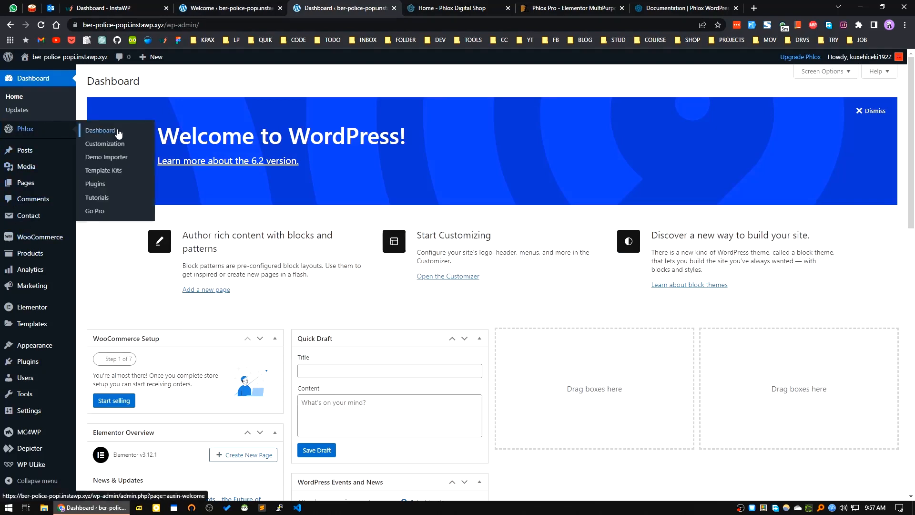
pyautogui.moveTo(105, 144)
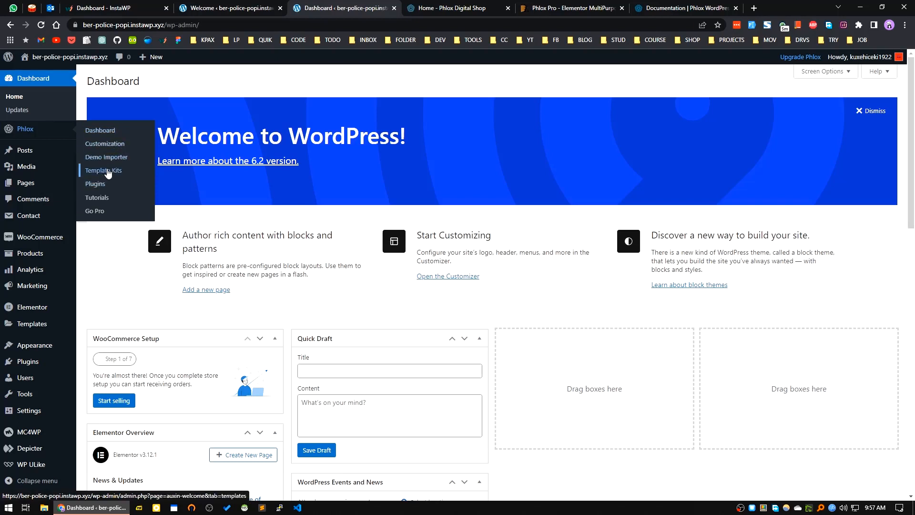
pyautogui.moveTo(97, 197)
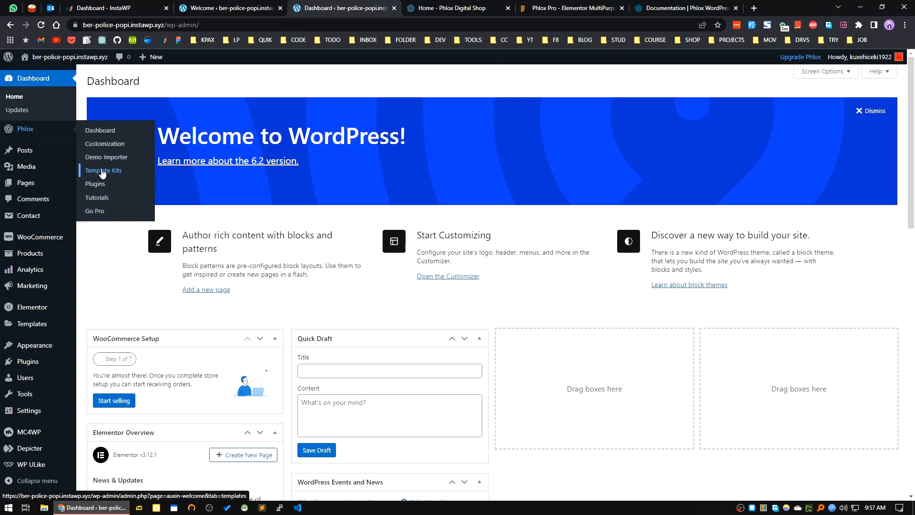
pyautogui.click(103, 170)
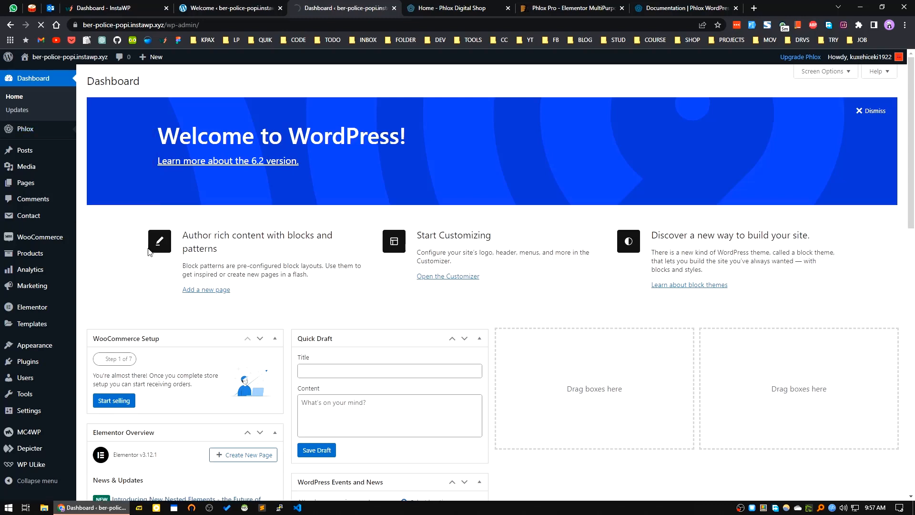
# Step: Browse the Template Kits library and switch it from Pages to Sections templates
pyautogui.click(25, 129)
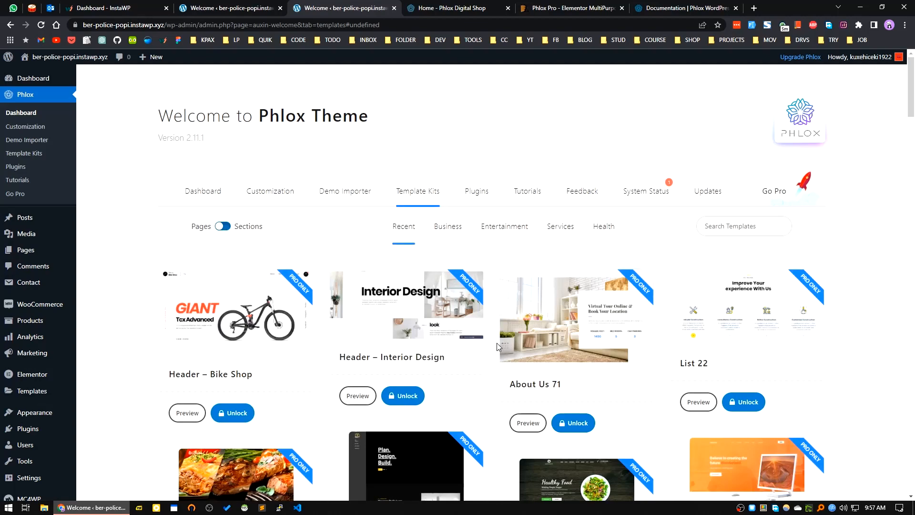
pyautogui.scroll(-3)
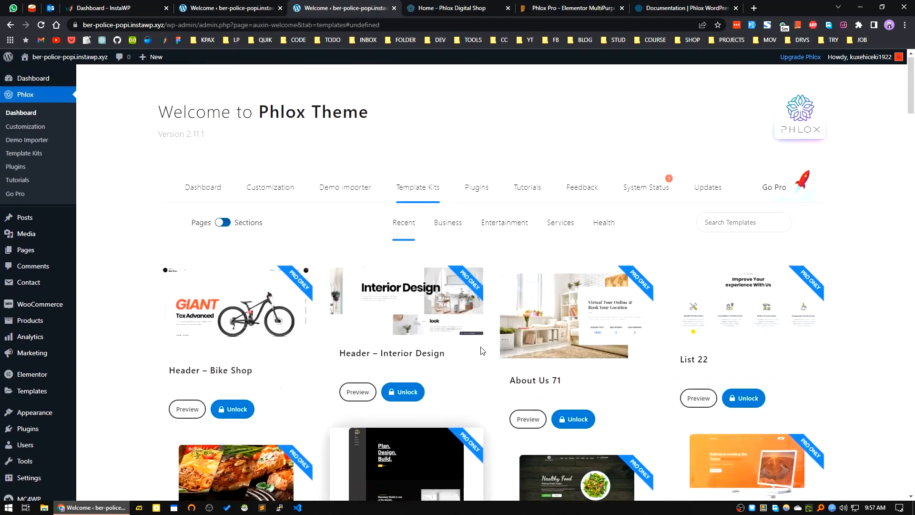
pyautogui.scroll(-3)
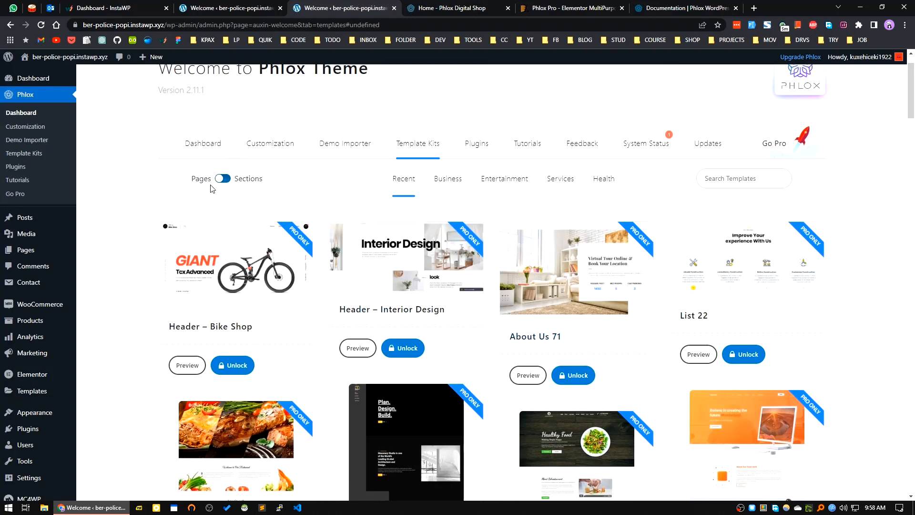
pyautogui.click(222, 178)
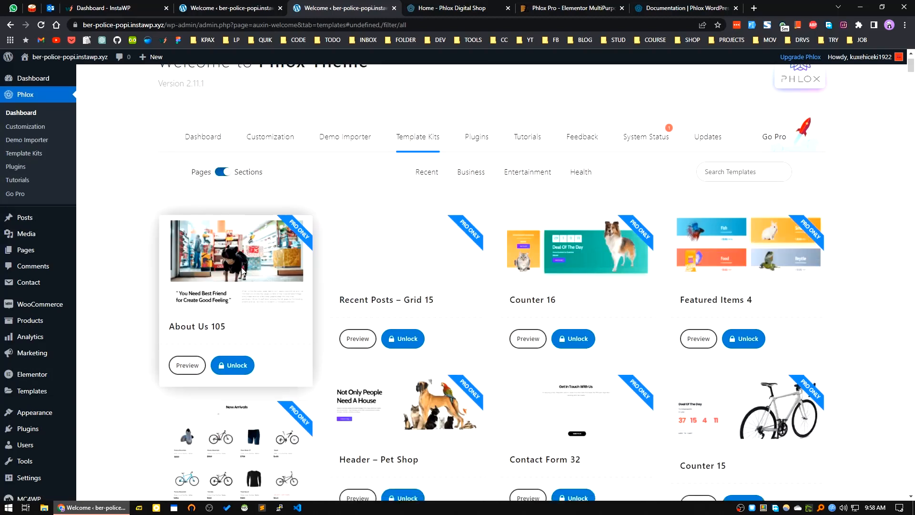
pyautogui.scroll(-3)
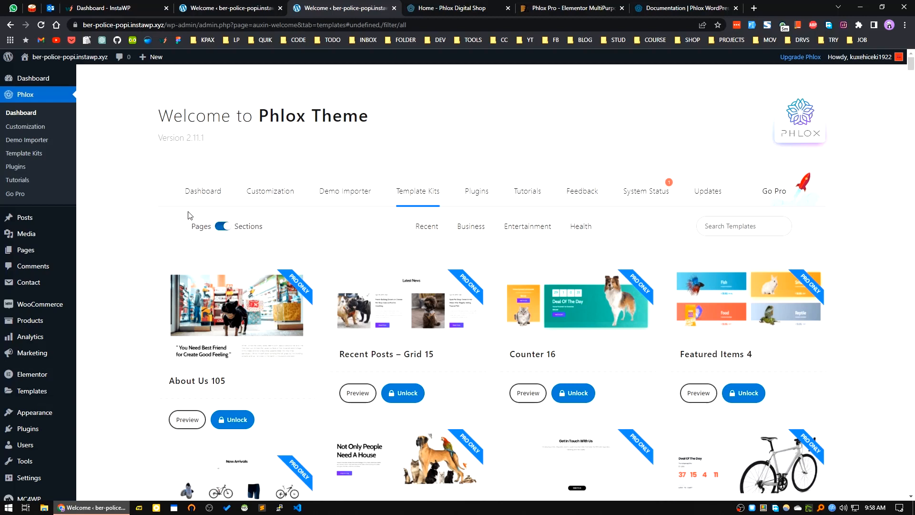
pyautogui.moveTo(630, 343)
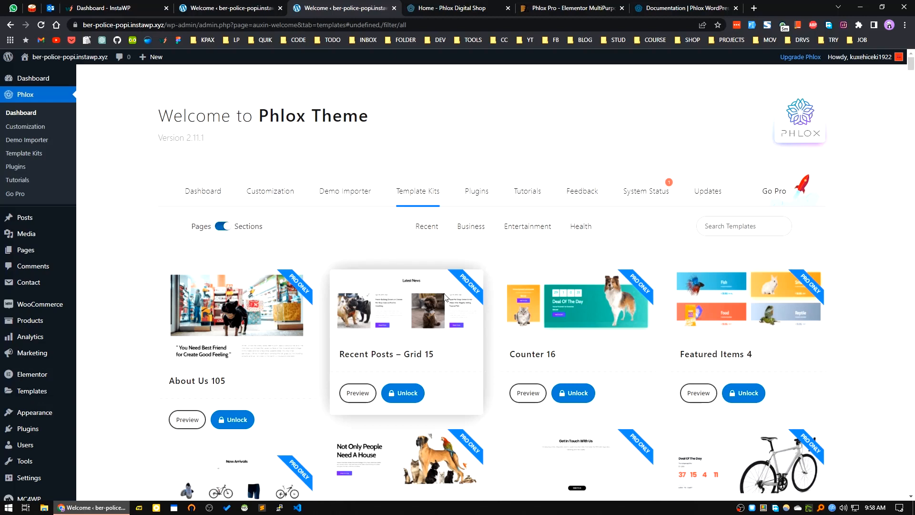
pyautogui.moveTo(533, 306)
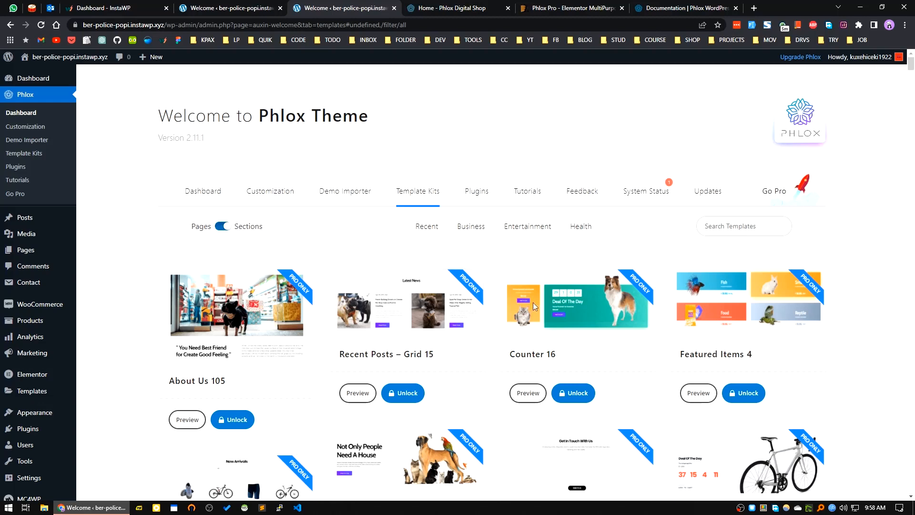
pyautogui.moveTo(158, 270)
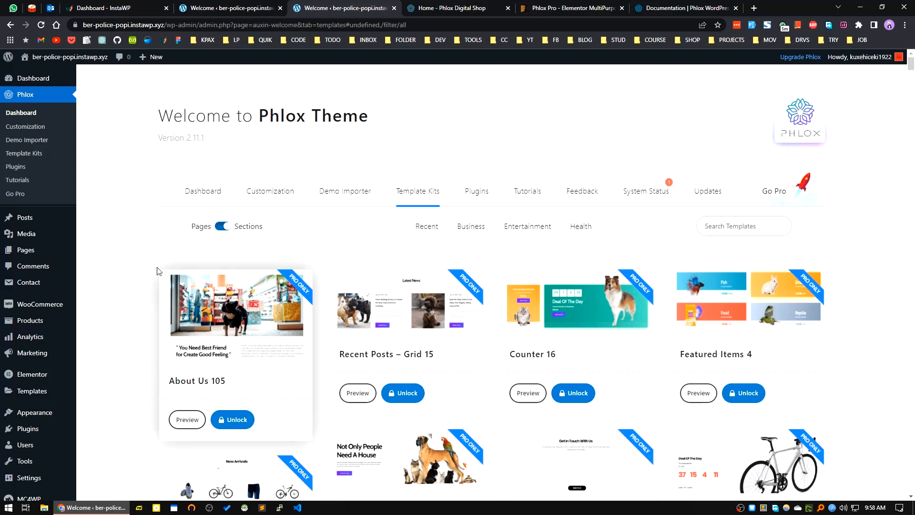
pyautogui.moveTo(509, 326)
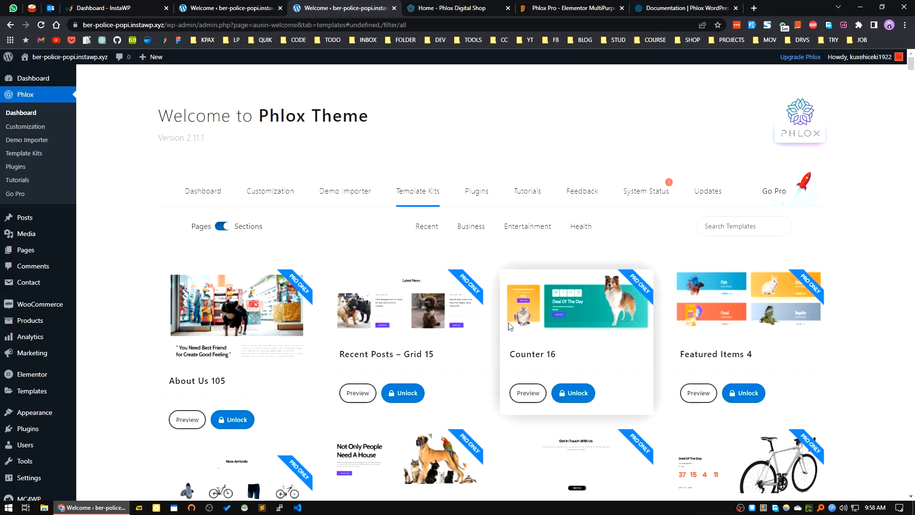
pyautogui.moveTo(25, 250)
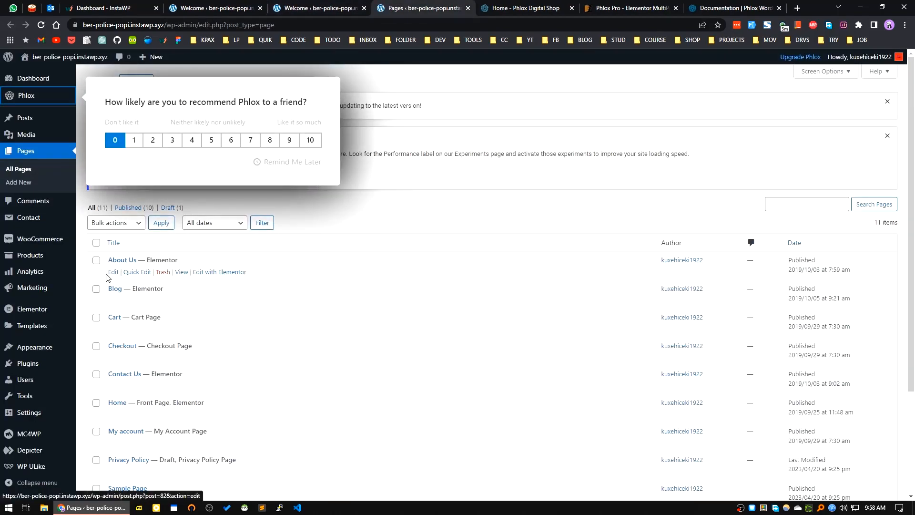
pyautogui.moveTo(219, 272)
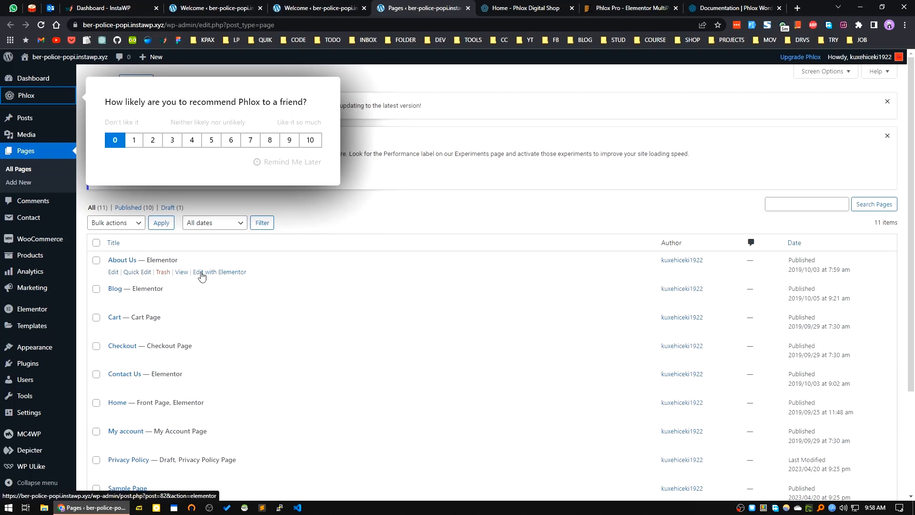
# Step: Open the About Us page for editing in Elementor from All Pages
pyautogui.click(220, 272)
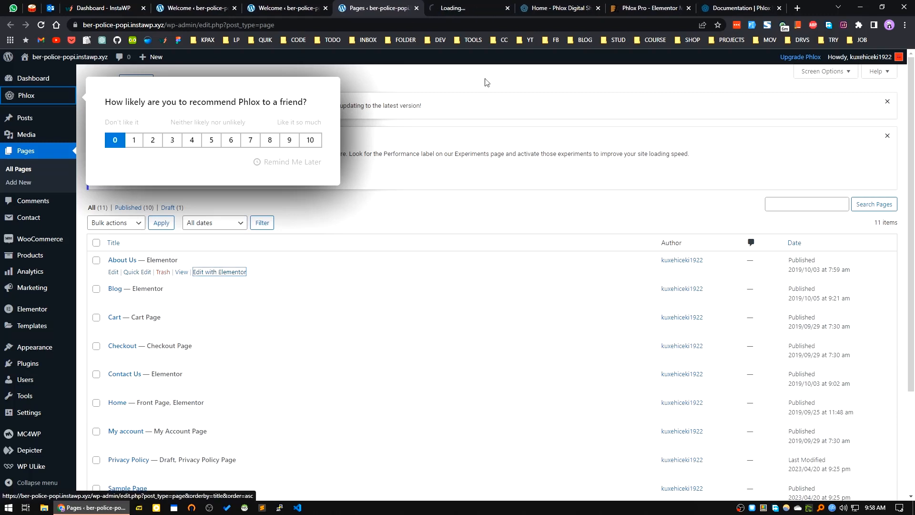
pyautogui.click(196, 7)
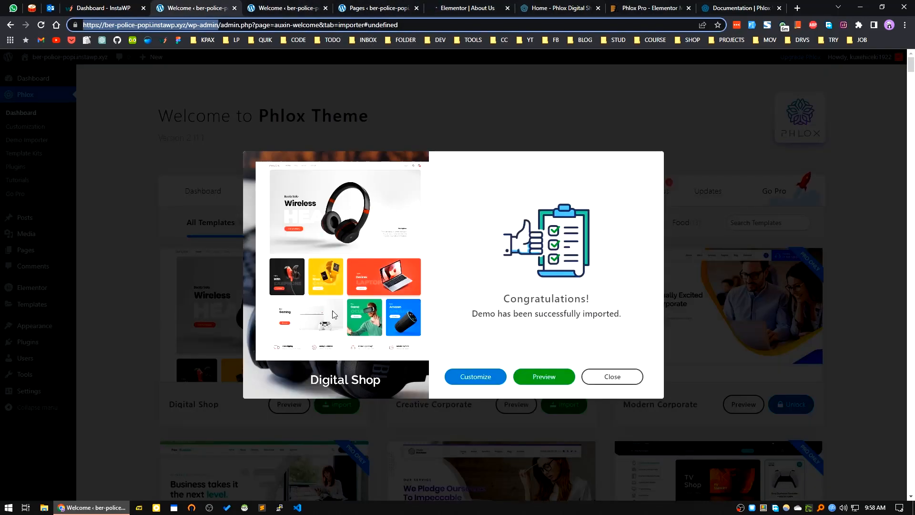
pyautogui.moveTo(639, 352)
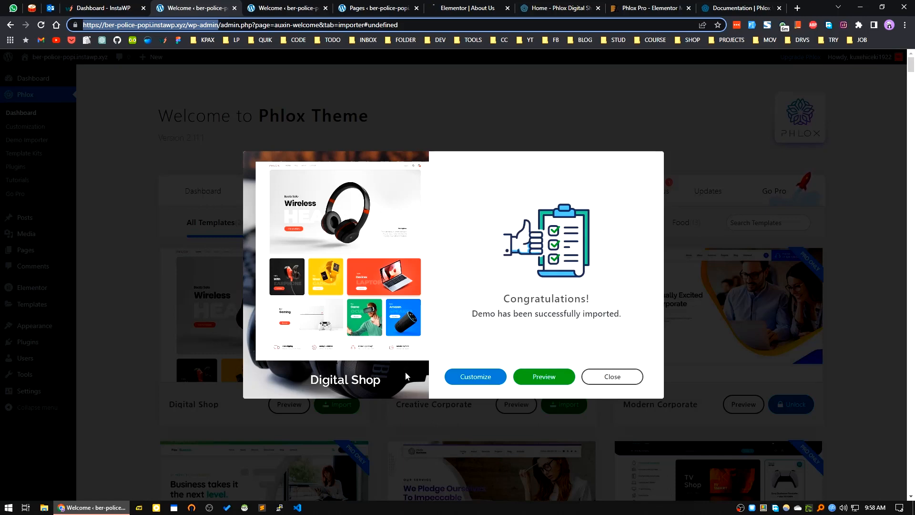
# Step: Preview the successfully imported Digital Shop site from the importer's success dialog
pyautogui.click(475, 377)
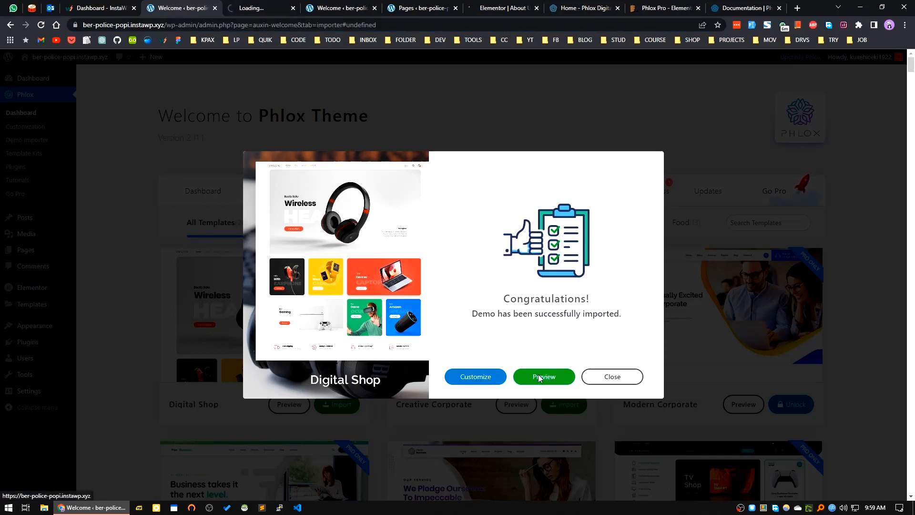
pyautogui.click(543, 377)
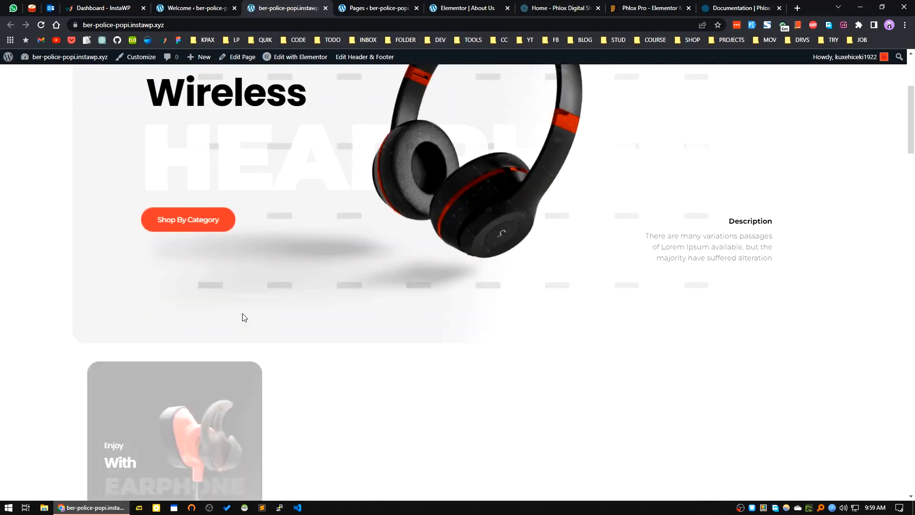
pyautogui.scroll(-3)
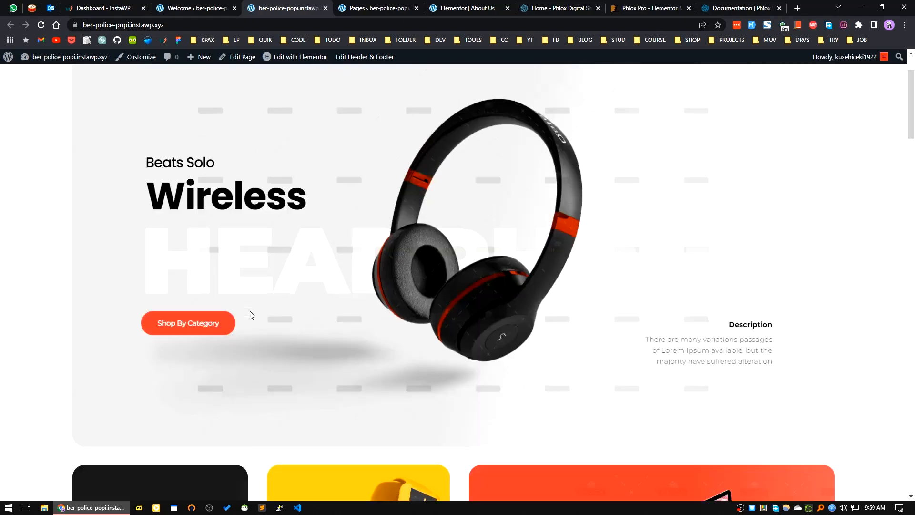
pyautogui.scroll(-3)
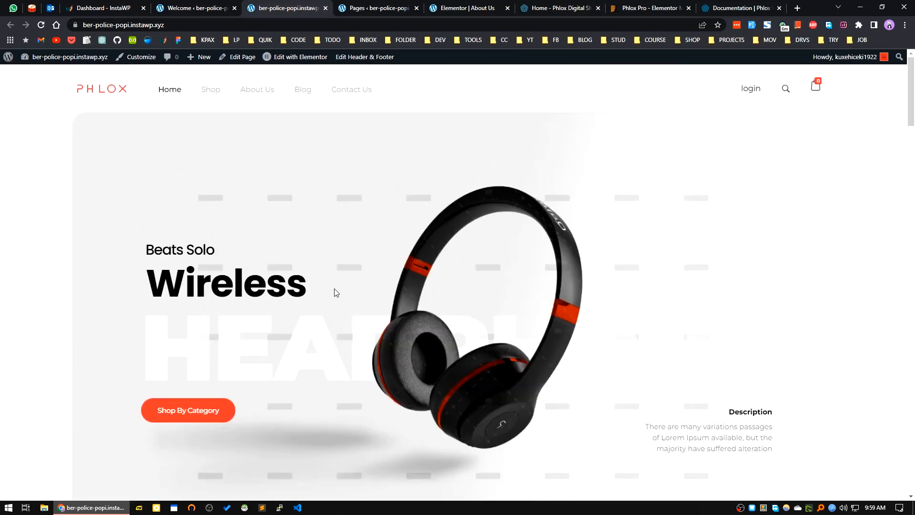
pyautogui.scroll(-3)
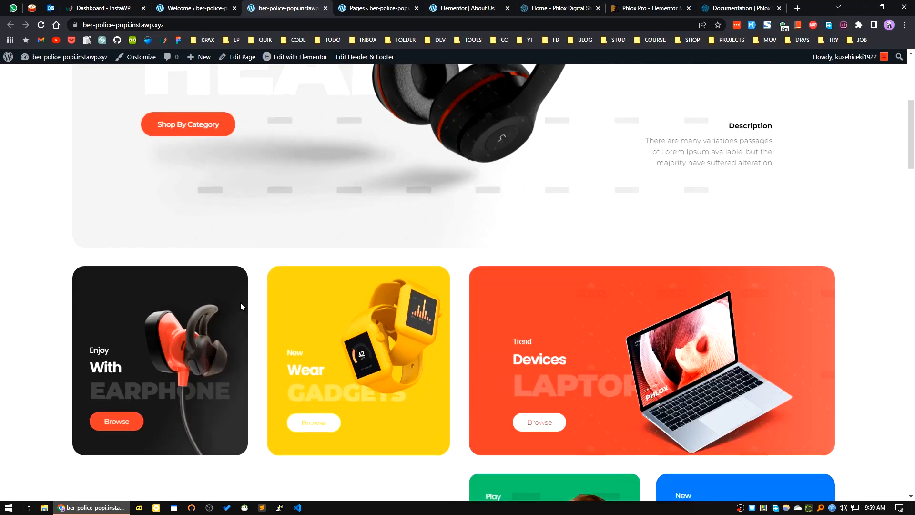
pyautogui.scroll(-3)
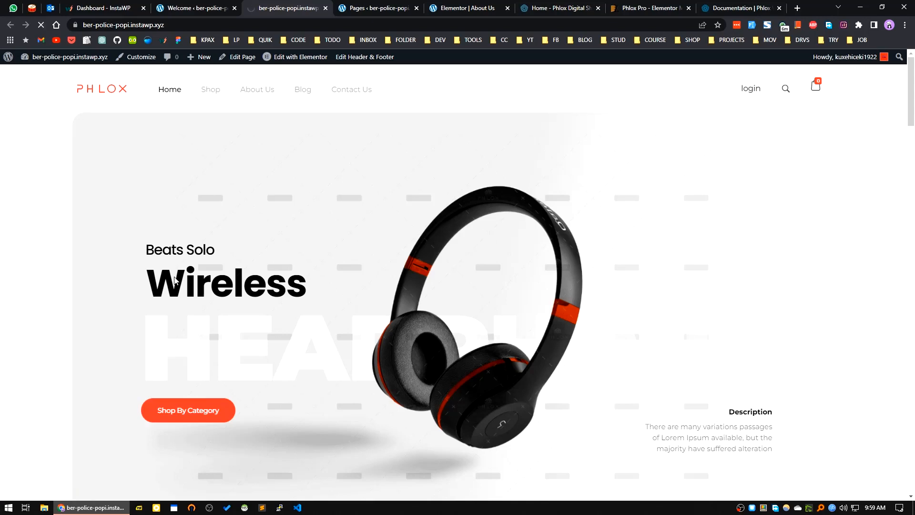
# Step: Browse the Shop page's product grid, view the Beats headphones product, then go to About Us
pyautogui.click(210, 90)
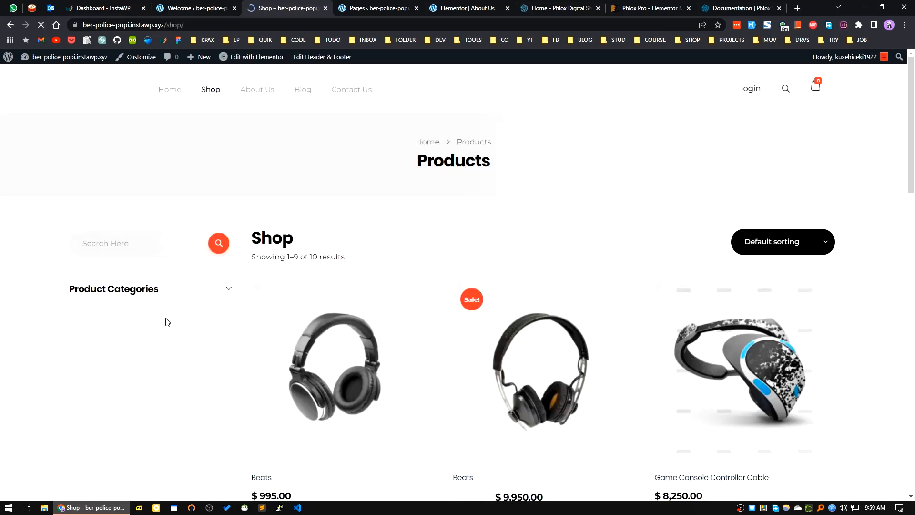
pyautogui.scroll(-3)
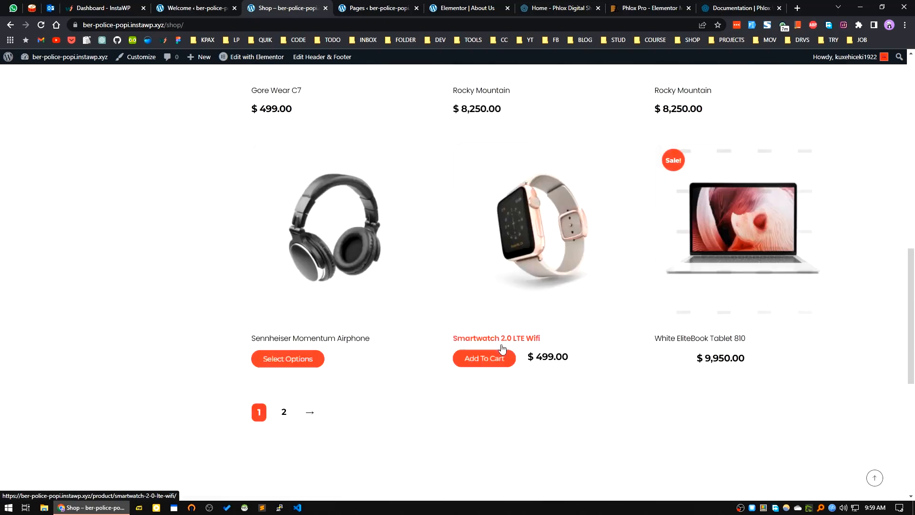
pyautogui.scroll(-3)
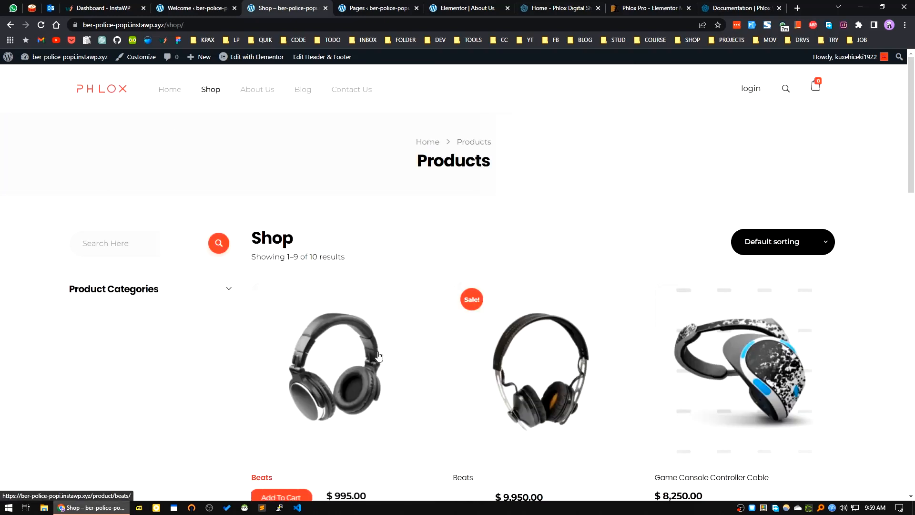
pyautogui.click(336, 365)
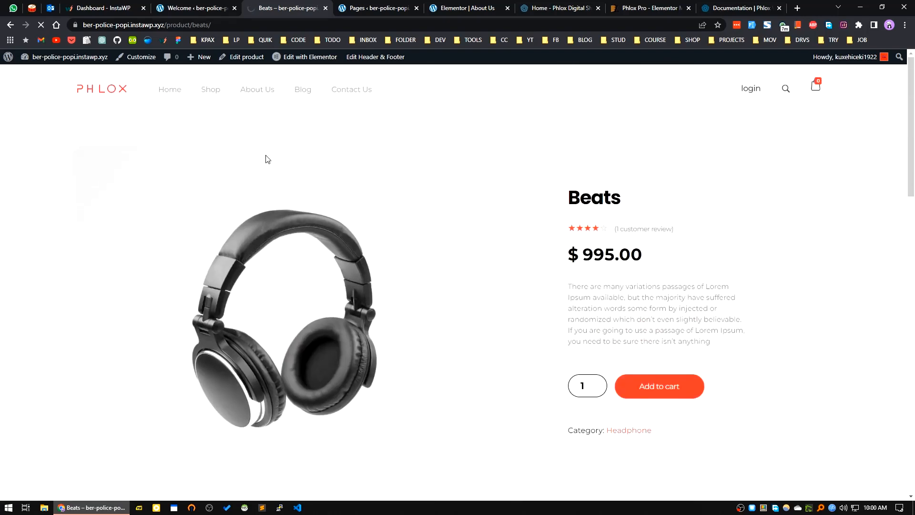
pyautogui.click(257, 90)
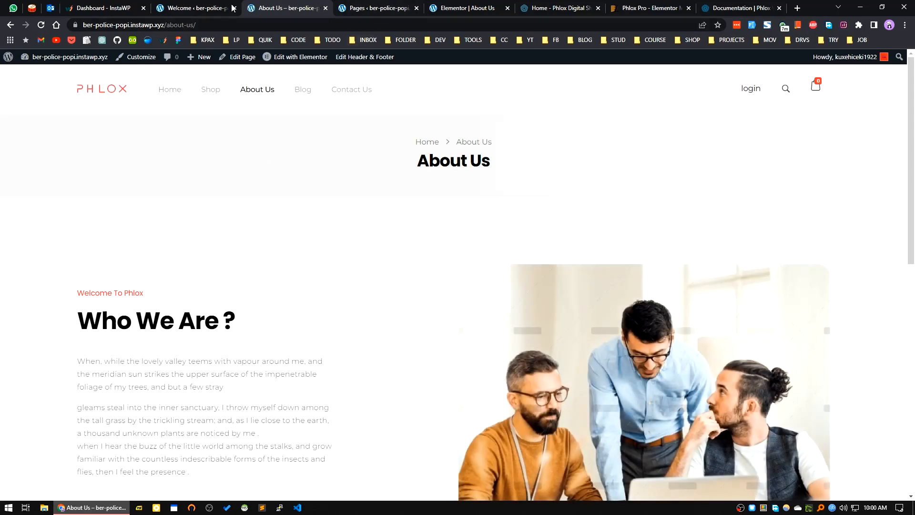
pyautogui.moveTo(352, 90)
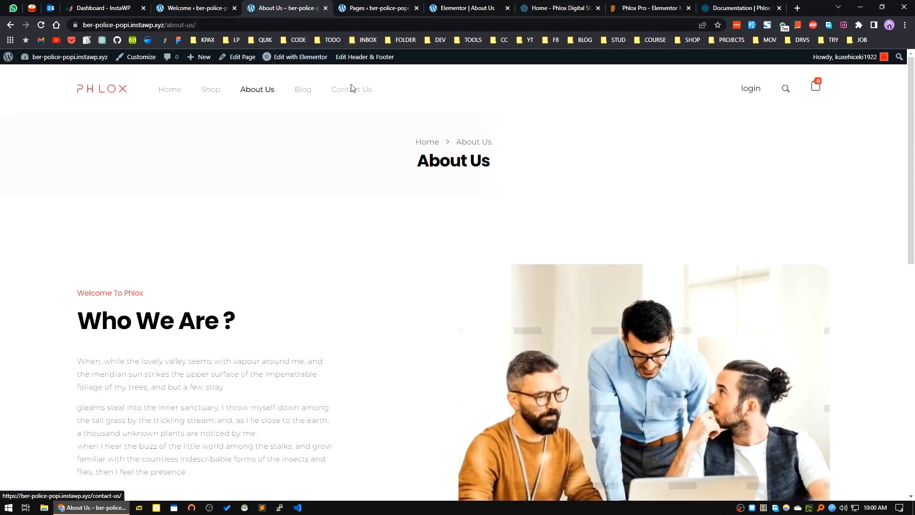
# Step: View the Contact Us page with its Get In Touch form, scrolling to the footer and back
pyautogui.click(351, 90)
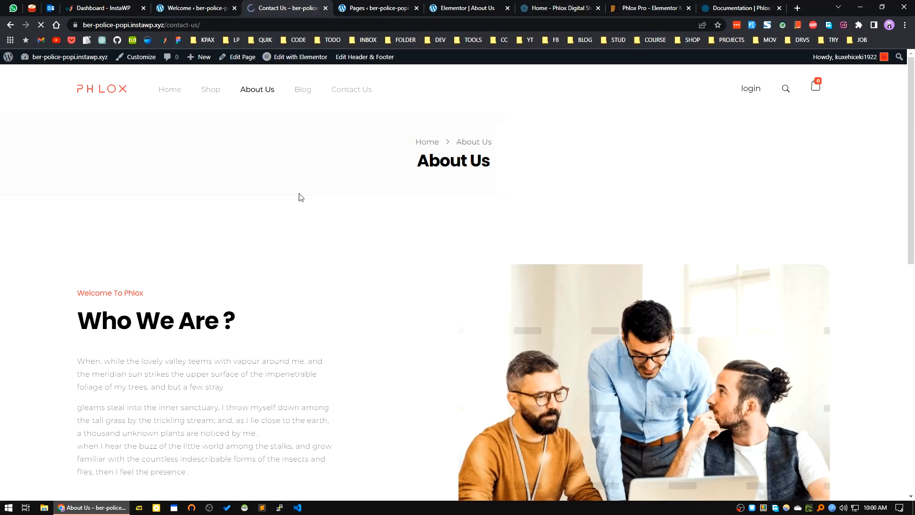
pyautogui.scroll(-3)
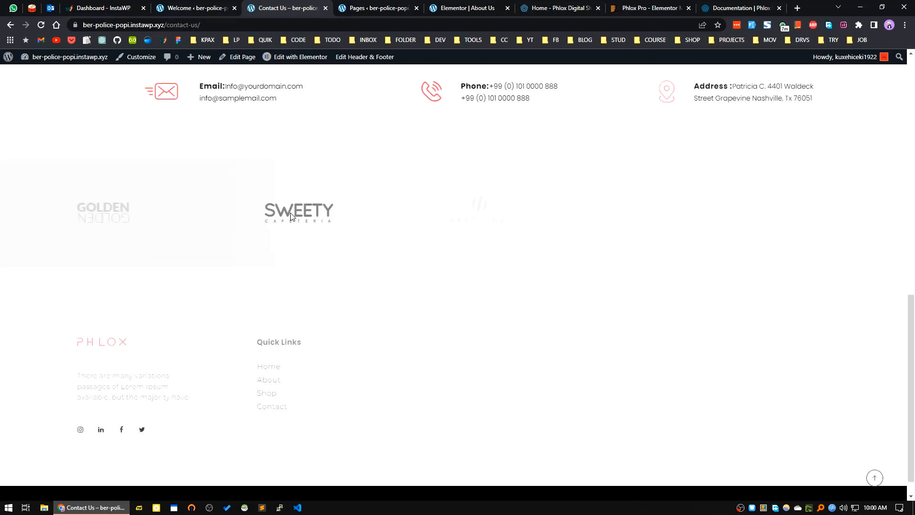
pyautogui.scroll(3)
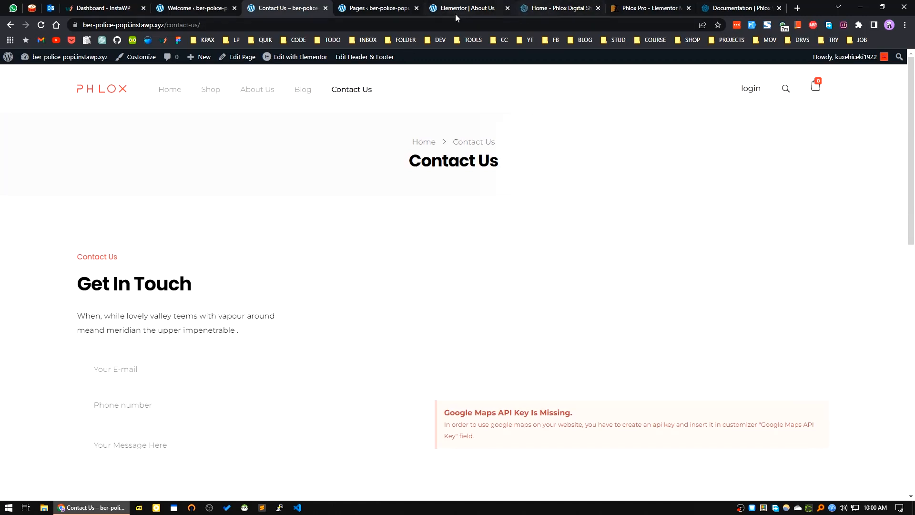
pyautogui.moveTo(456, 8)
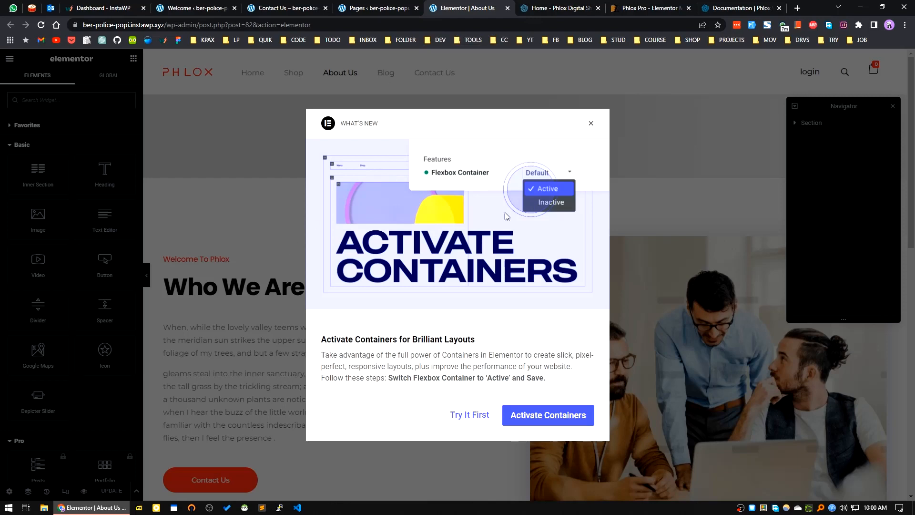
# Step: Dismiss the What's New container announcement and collapse the Basic and Pro widget categories
pyautogui.click(591, 123)
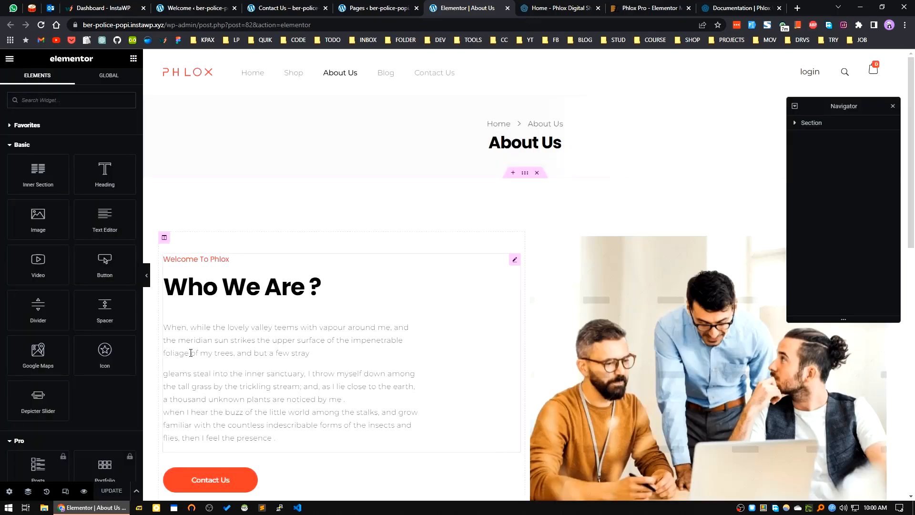
pyautogui.click(22, 144)
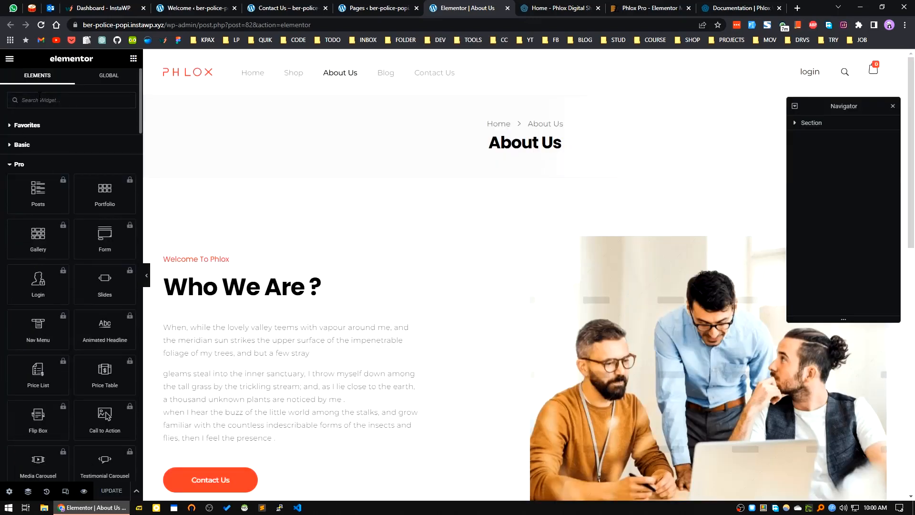
pyautogui.click(19, 165)
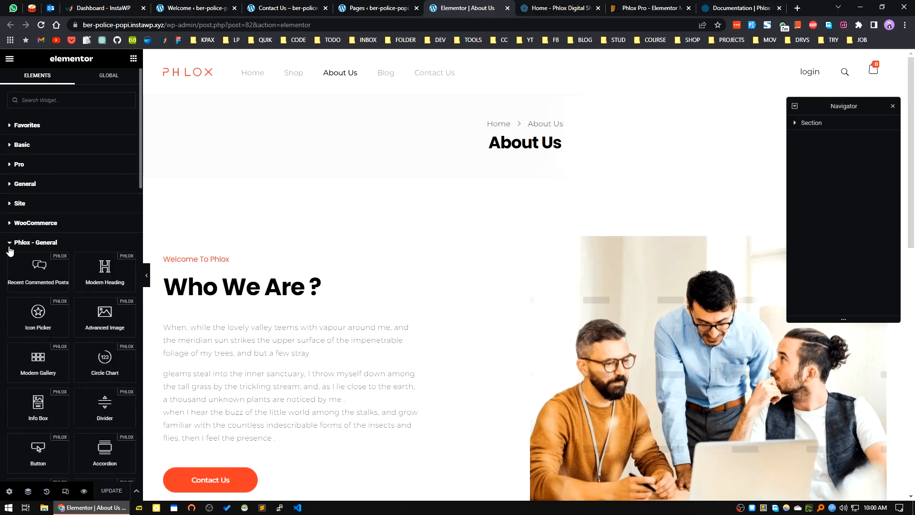
# Step: Scroll through the Phlox - General widget collection in the Elementor panel
pyautogui.scroll(-3)
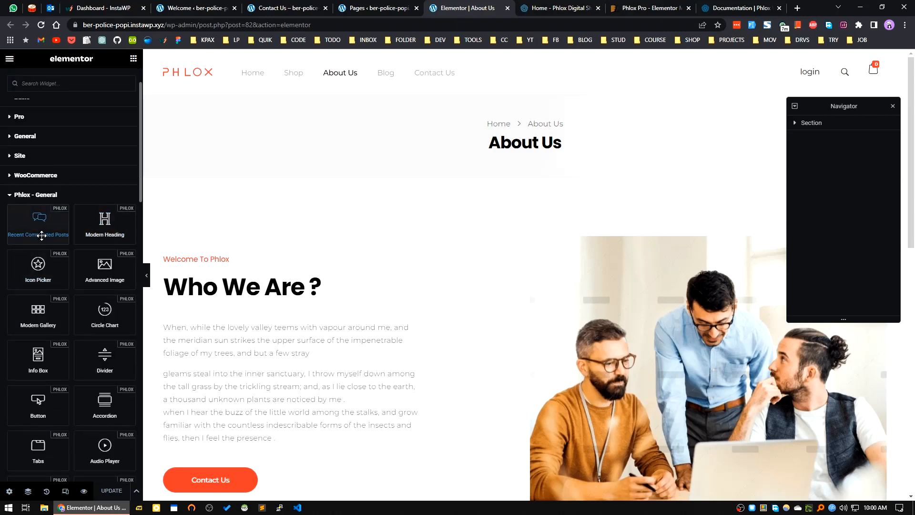
pyautogui.moveTo(6, 244)
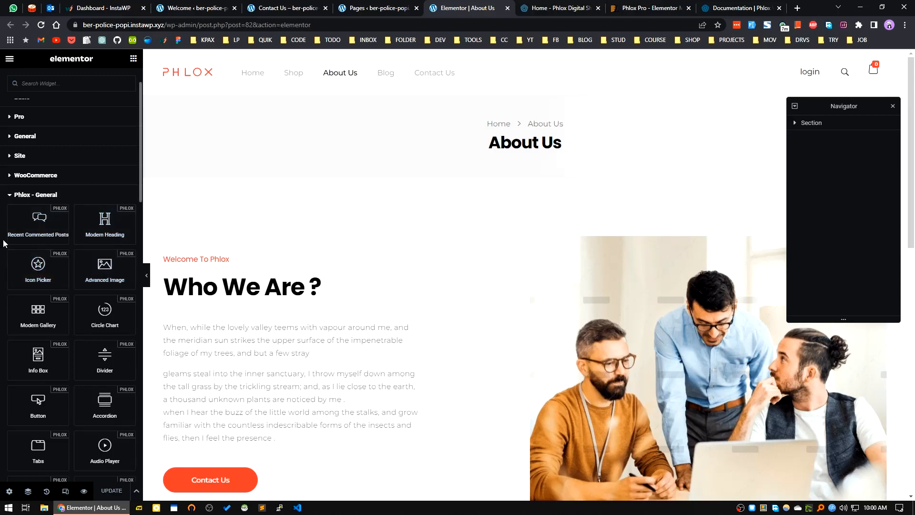
pyautogui.moveTo(44, 293)
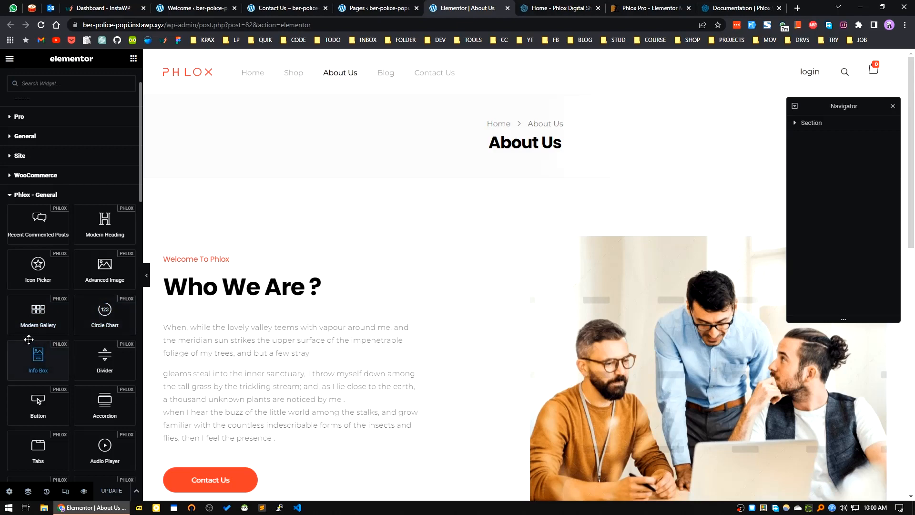
pyautogui.moveTo(55, 385)
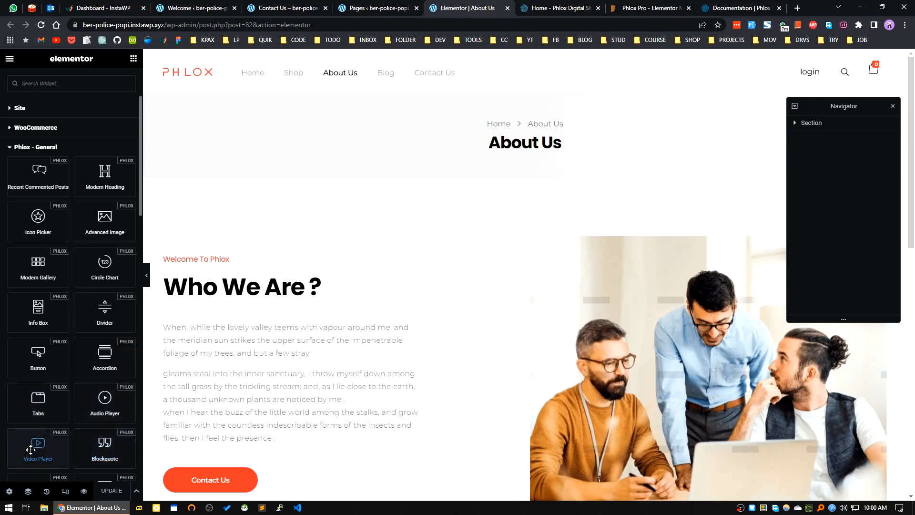
pyautogui.scroll(-3)
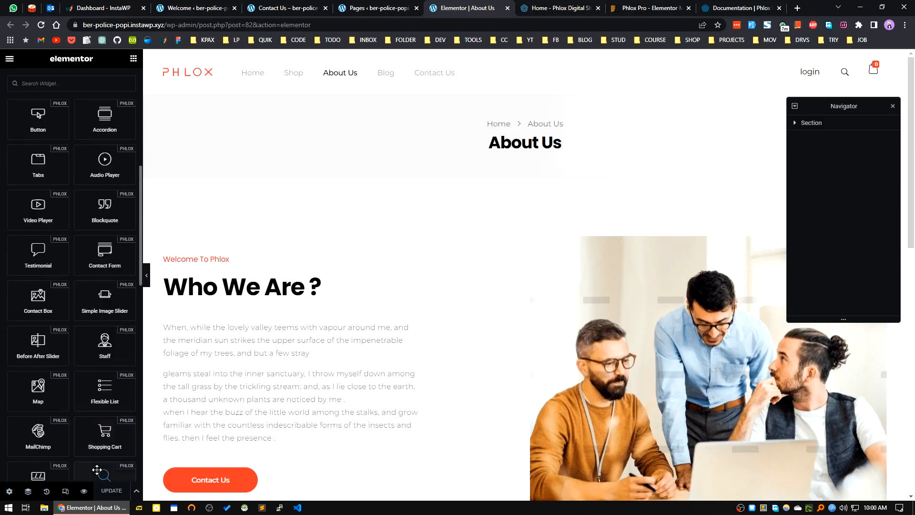
pyautogui.moveTo(105, 435)
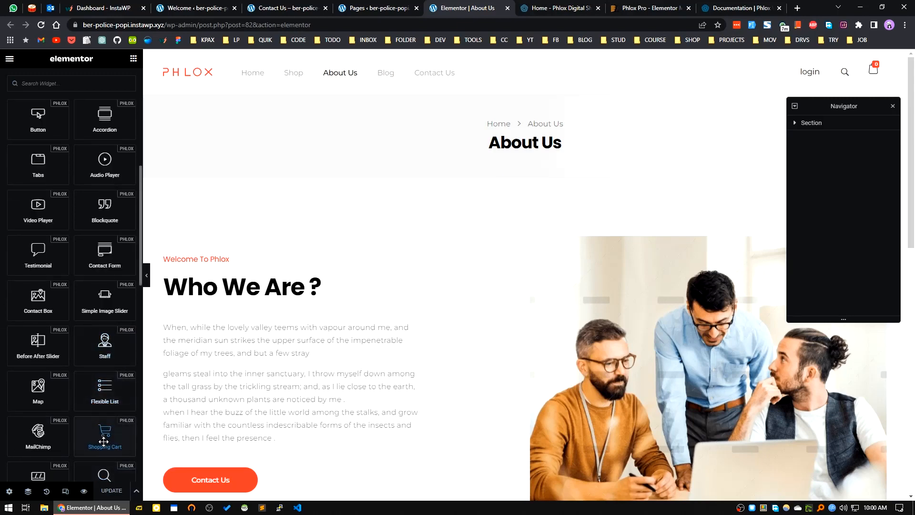
pyautogui.scroll(-3)
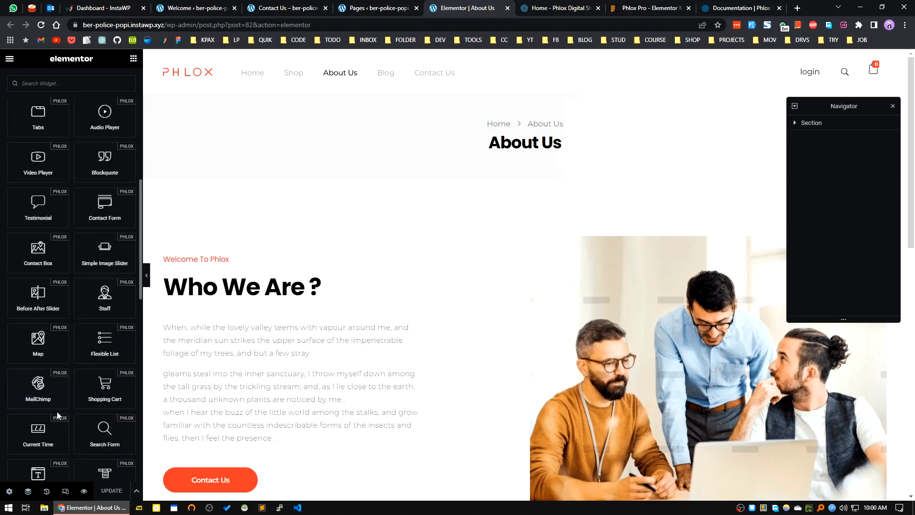
pyautogui.moveTo(37, 433)
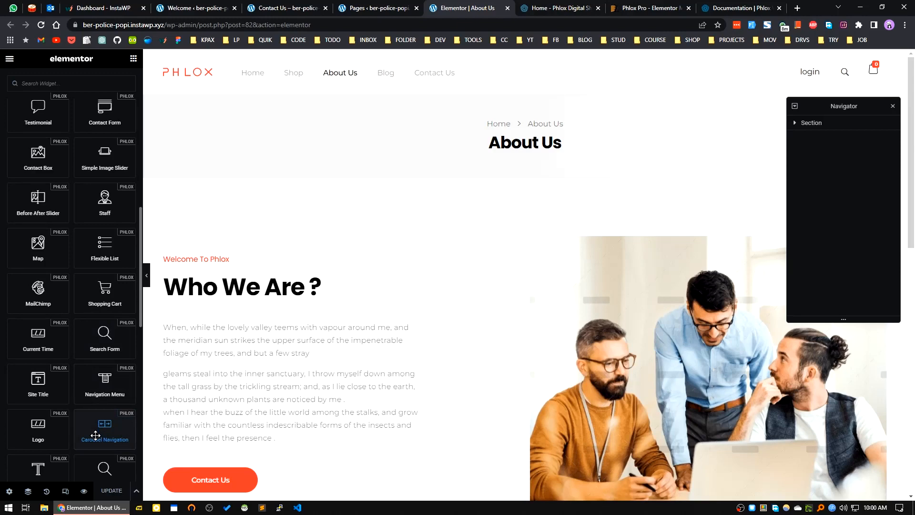
pyautogui.scroll(-3)
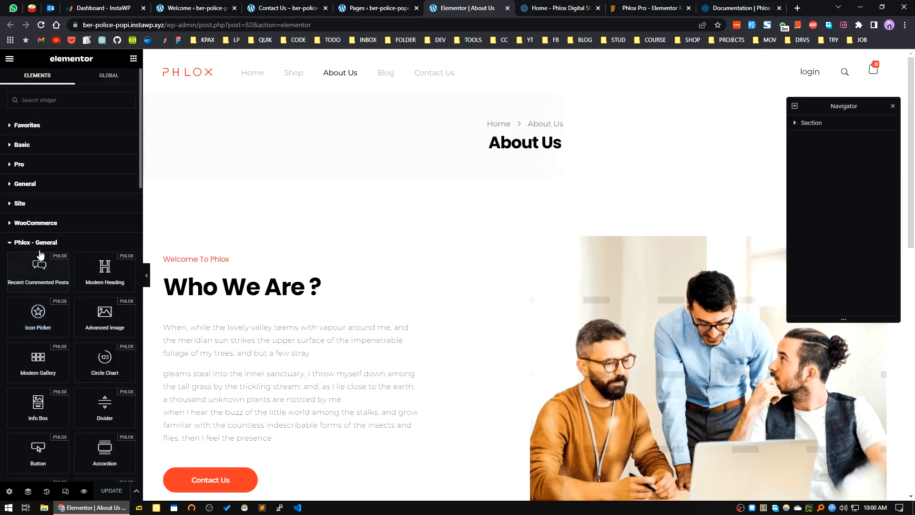
# Step: Collapse the Phlox - General, Phlox - Featured and Phlox - Posts widget categories
pyautogui.click(36, 242)
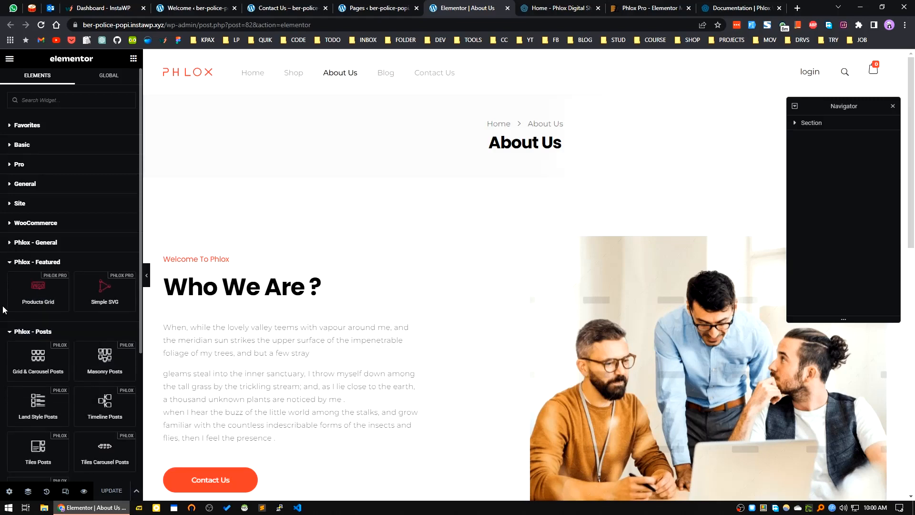
pyautogui.scroll(-3)
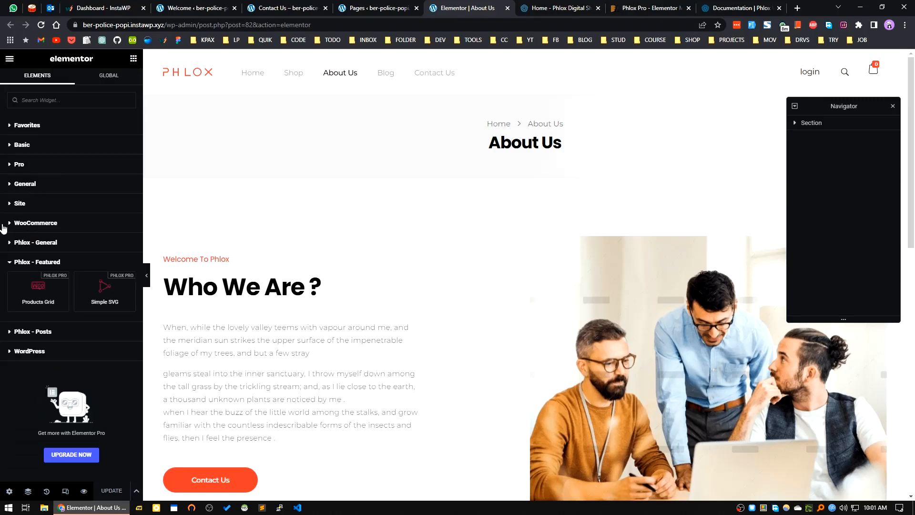
pyautogui.click(37, 261)
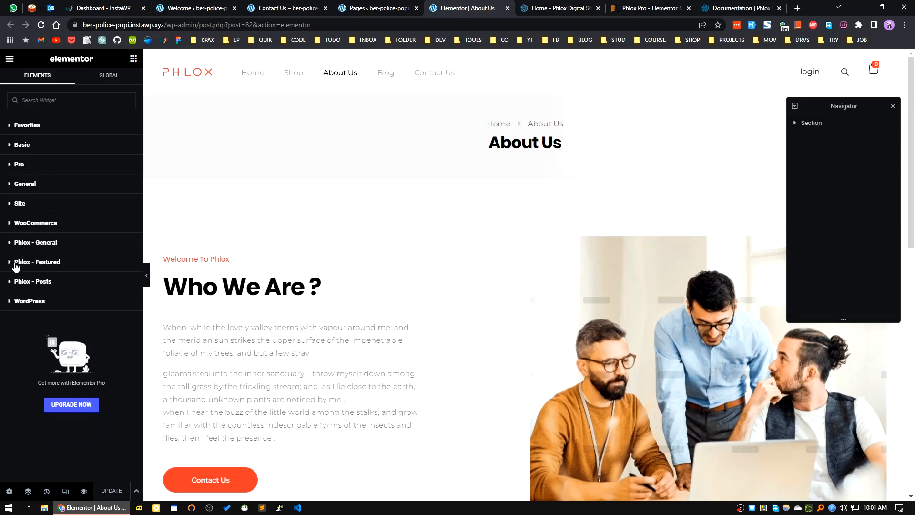
pyautogui.click(30, 301)
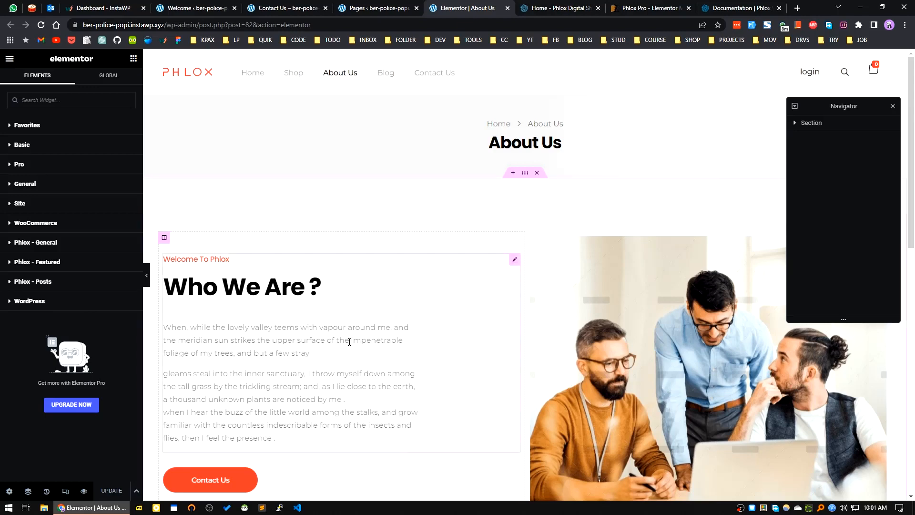
pyautogui.moveTo(296, 324)
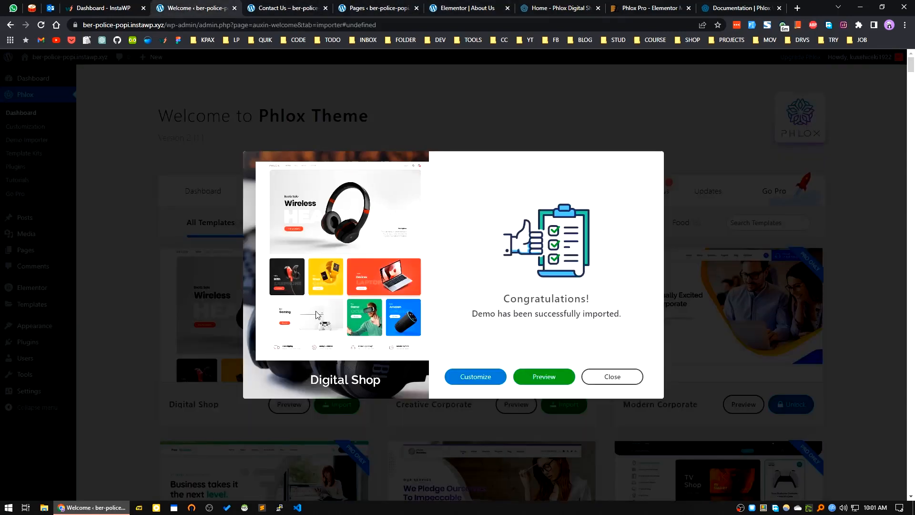
# Step: Preview the imported Digital Shop demo from the import-success dialog
pyautogui.click(543, 377)
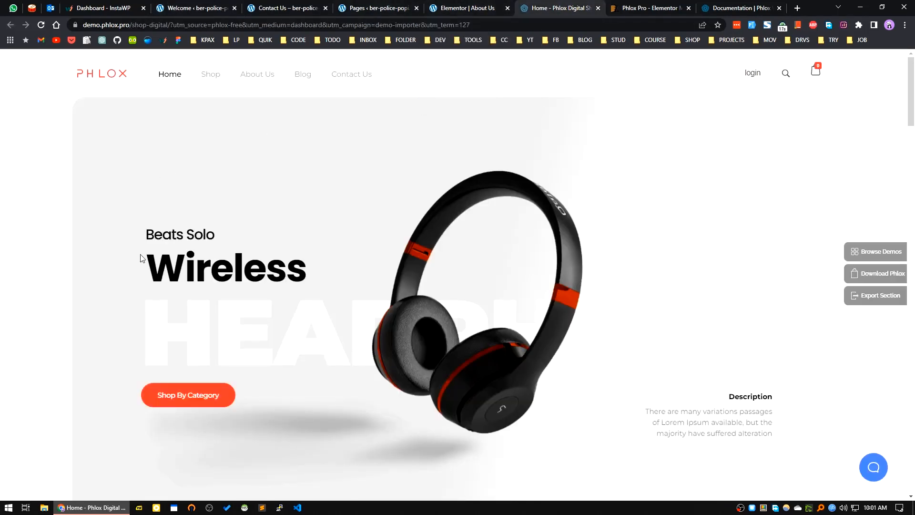
pyautogui.moveTo(454, 233)
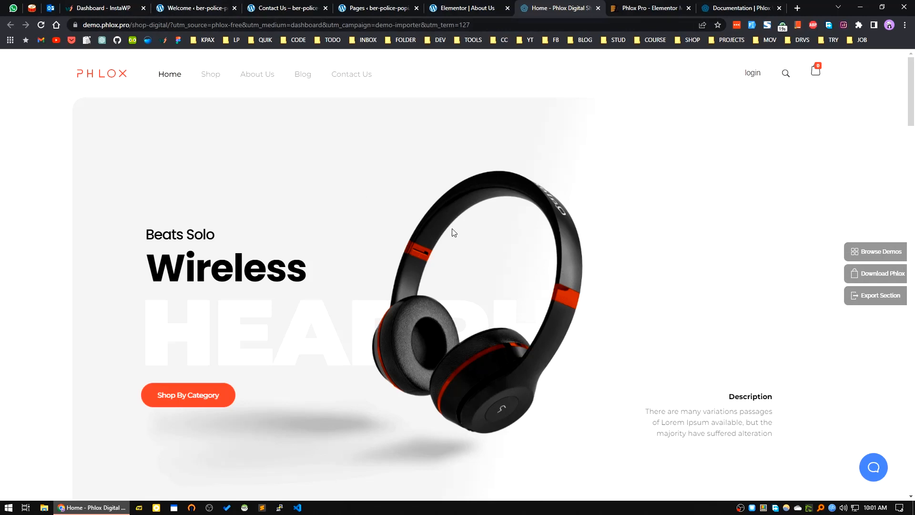